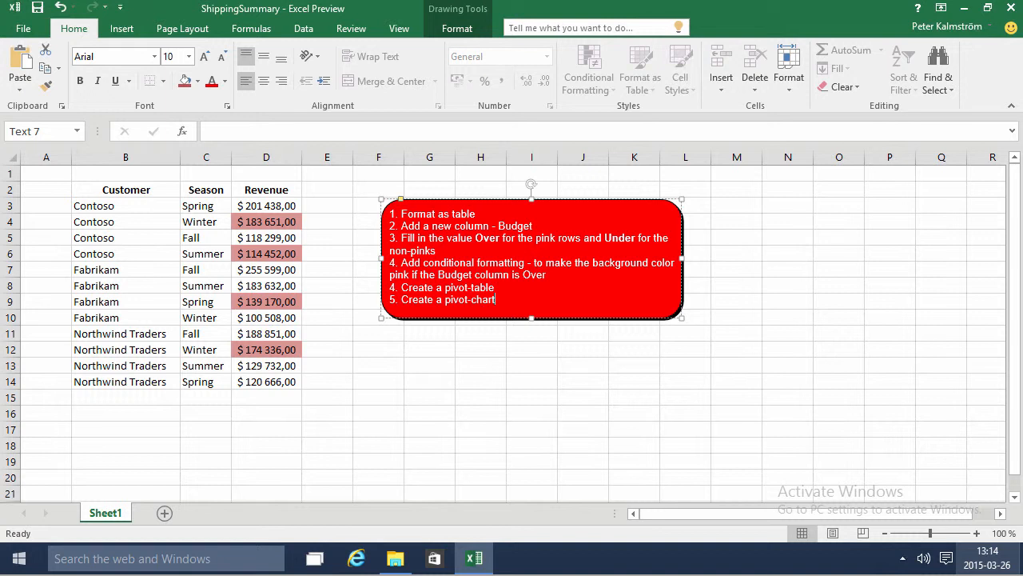
- Point out the pink-highlighted revenue amounts in the customer list
left_click(266, 220)
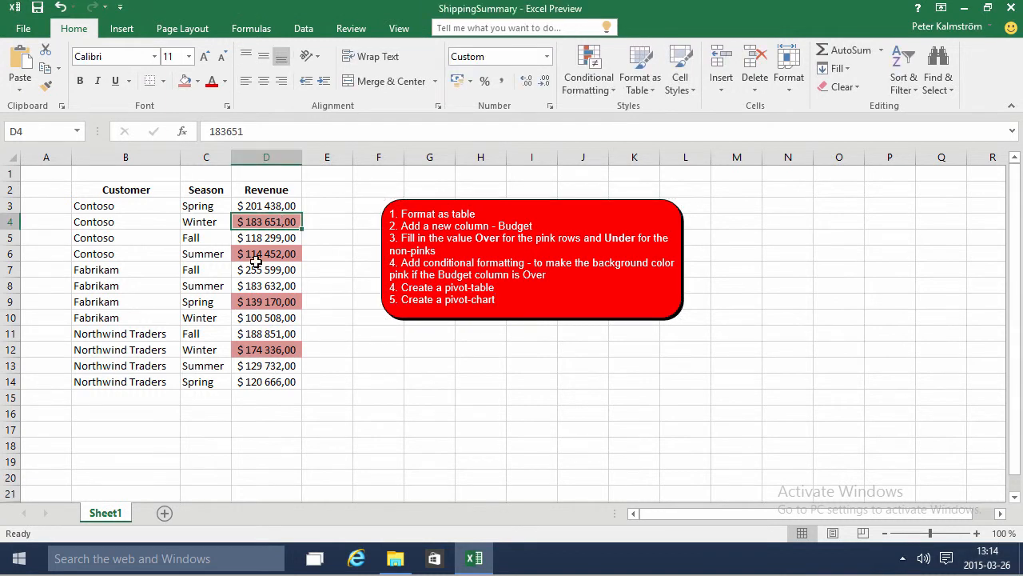
left_click(266, 301)
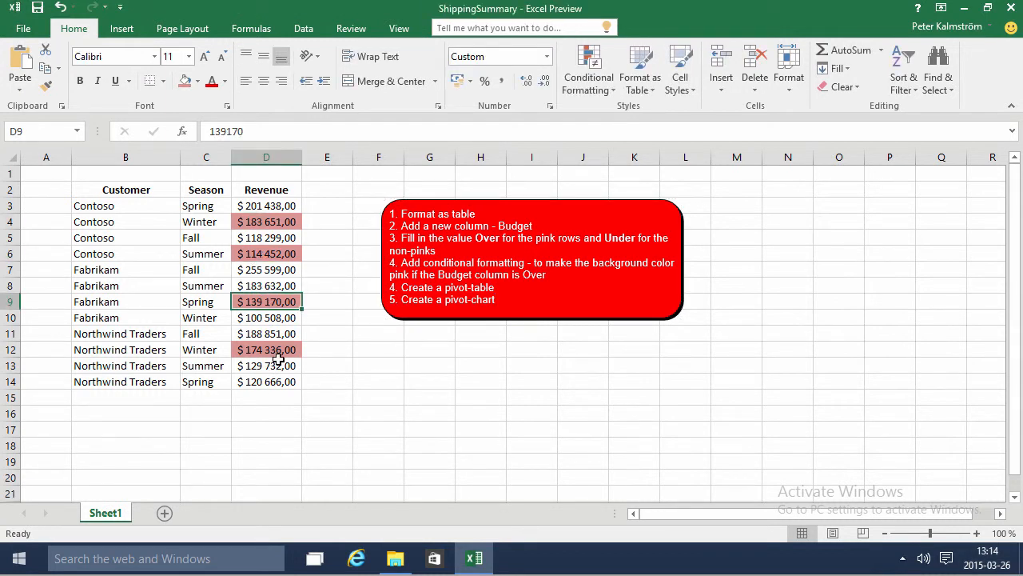
left_click(266, 349)
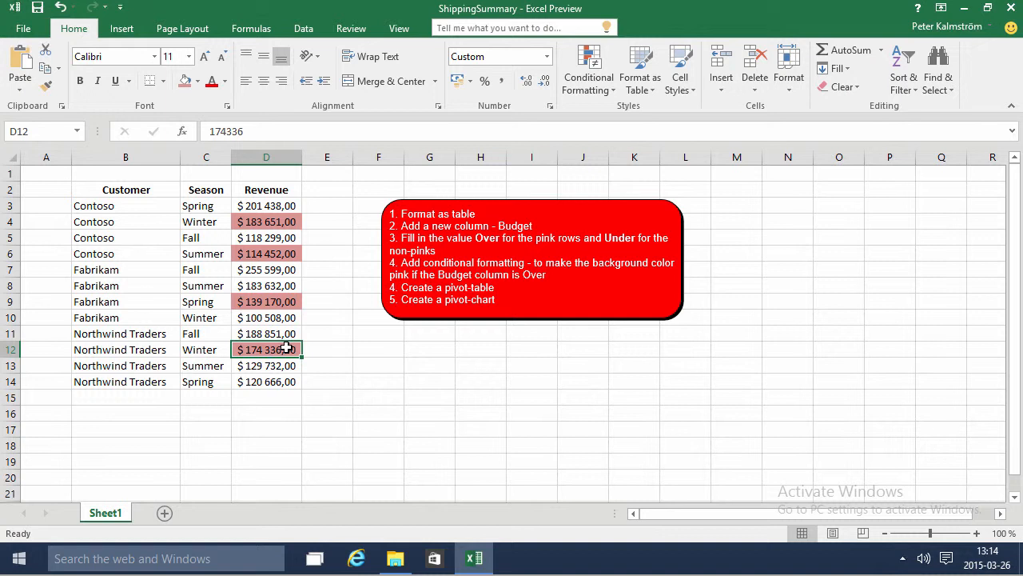
mouse_move(291, 221)
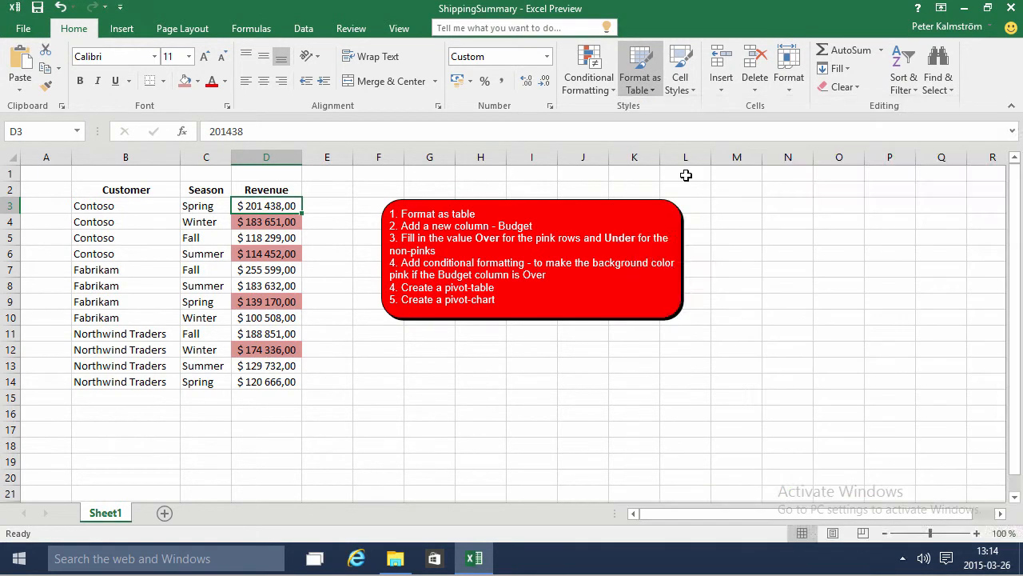
- Format the shipping data as a table and add a Budget header in E2
left_click(640, 64)
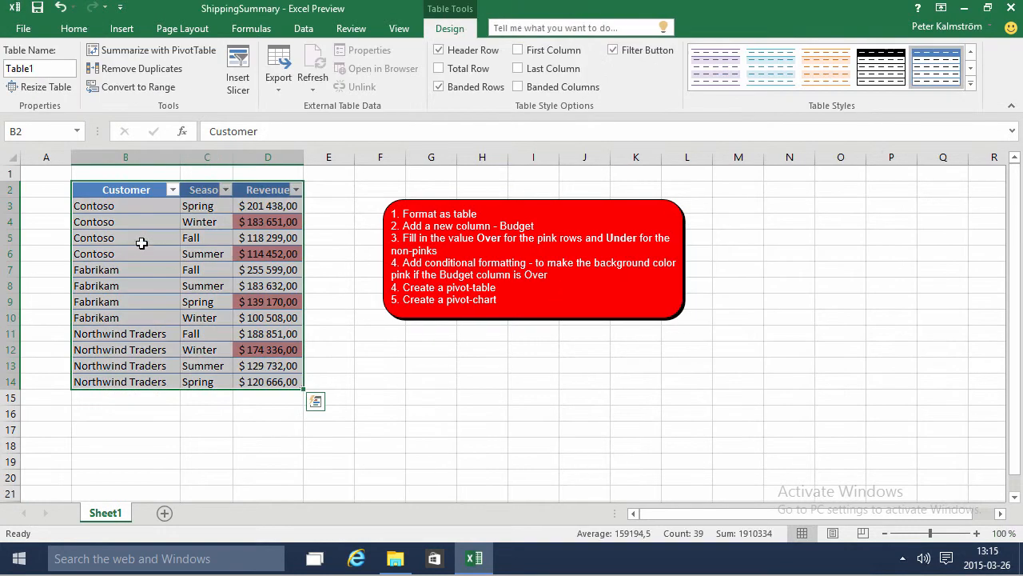
left_click(327, 188)
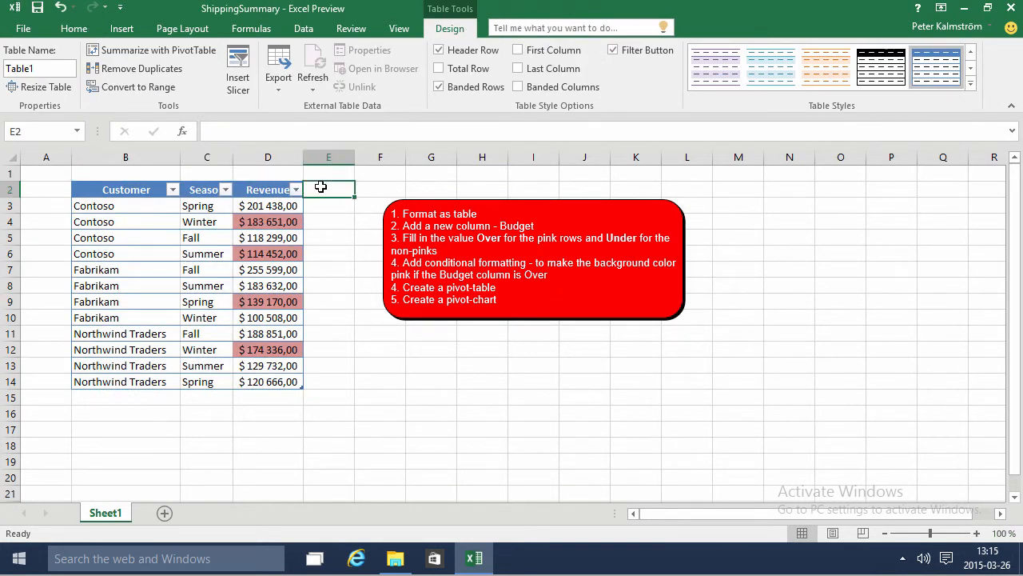
type("Budget")
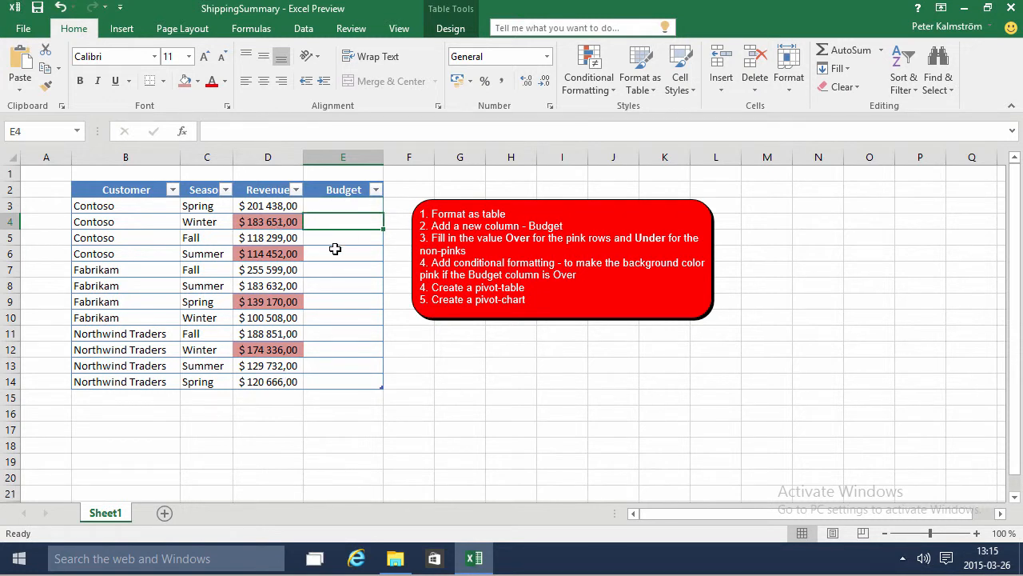
- Filter Revenue to the pink cells and fill their Budget cells with Over
left_click(342, 349)
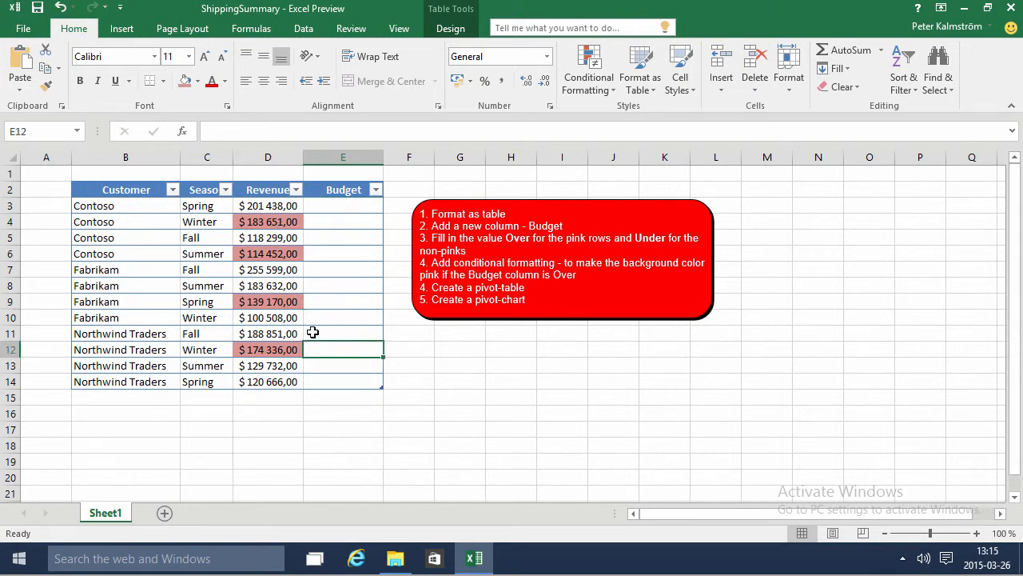
left_click(294, 189)
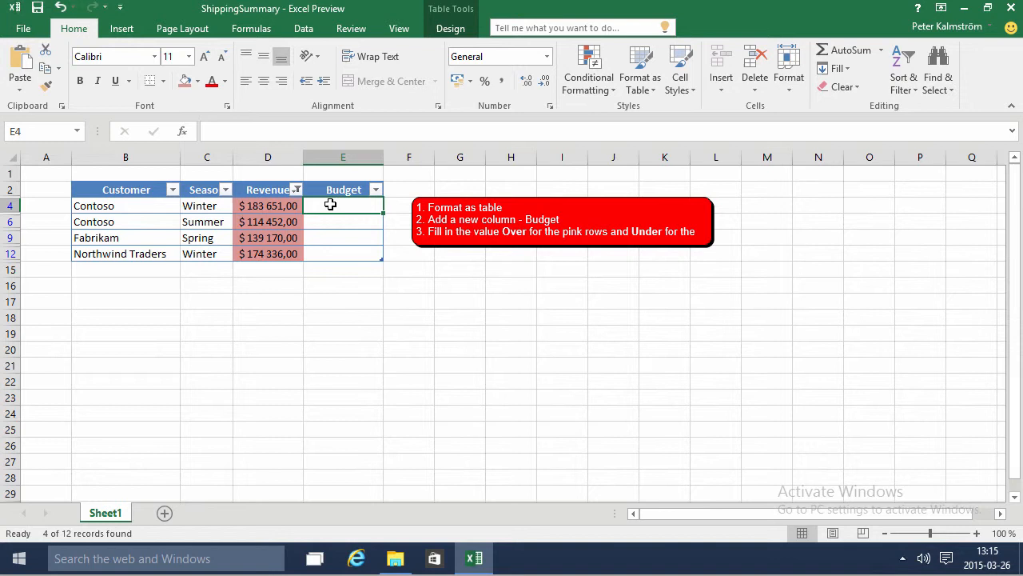
type("Over")
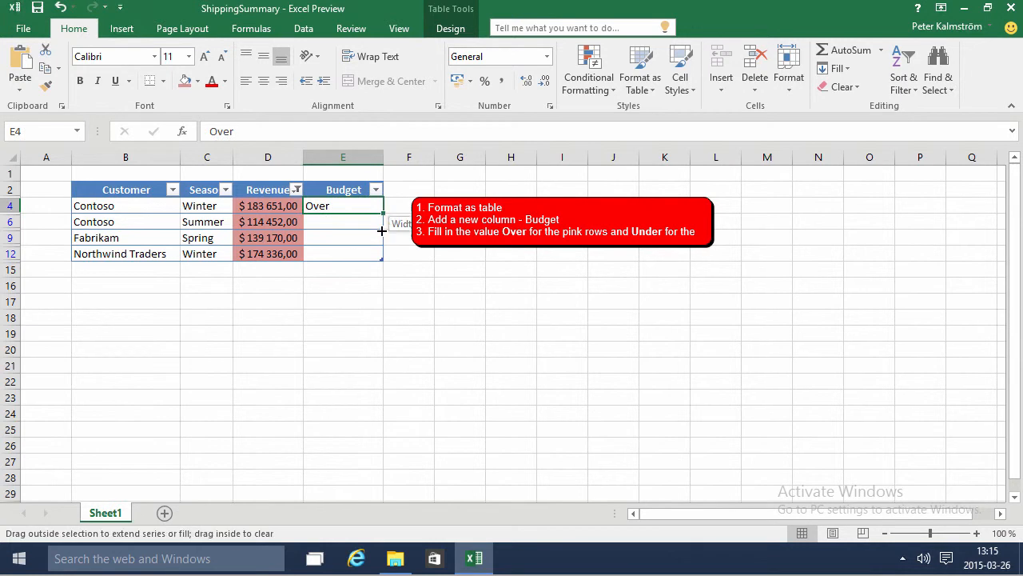
left_click_drag(382, 205, 382, 253)
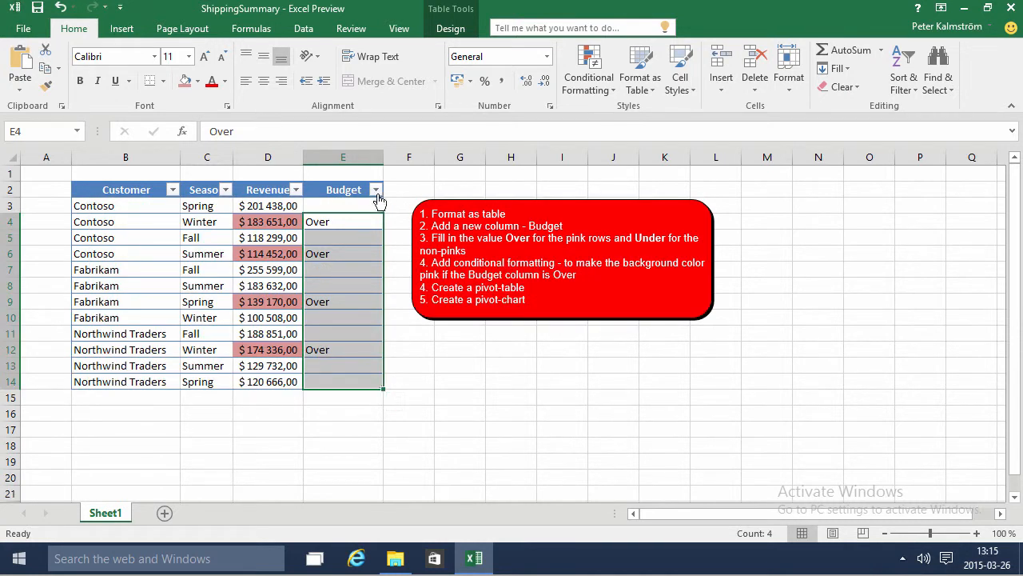
- Filter Budget to (Blanks) and enter Under for the remaining rows
left_click(376, 188)
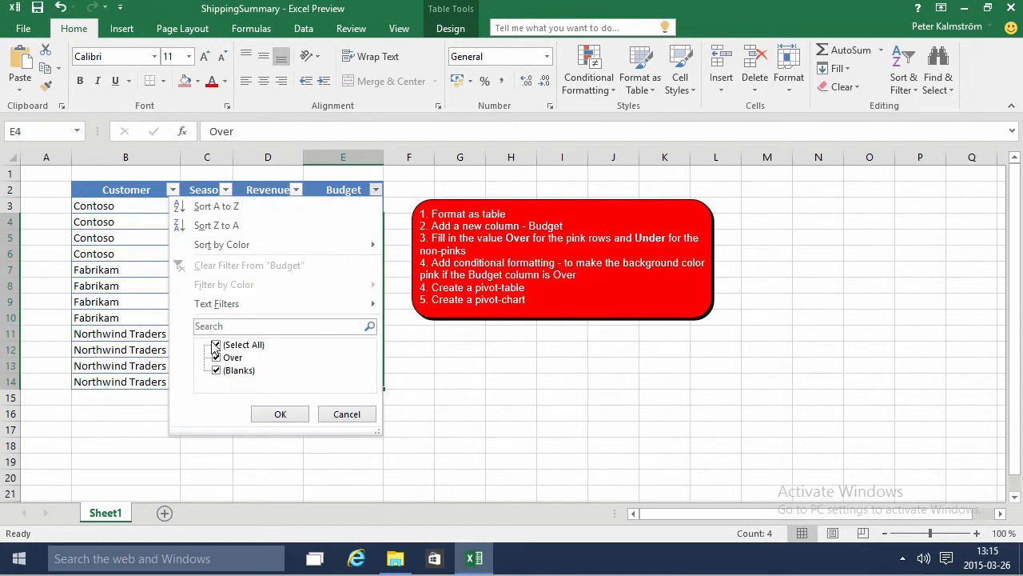
left_click(215, 345)
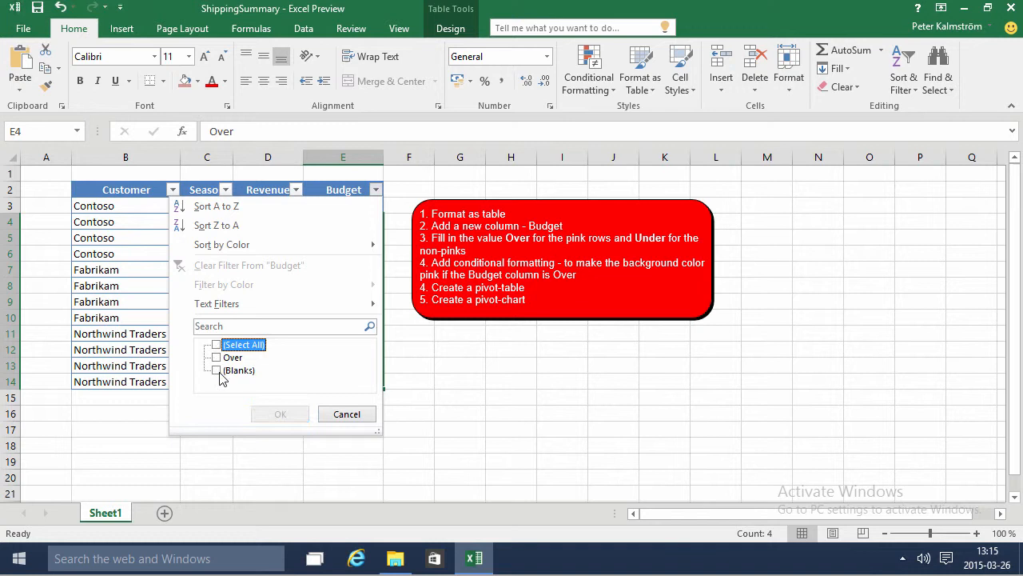
left_click(280, 413)
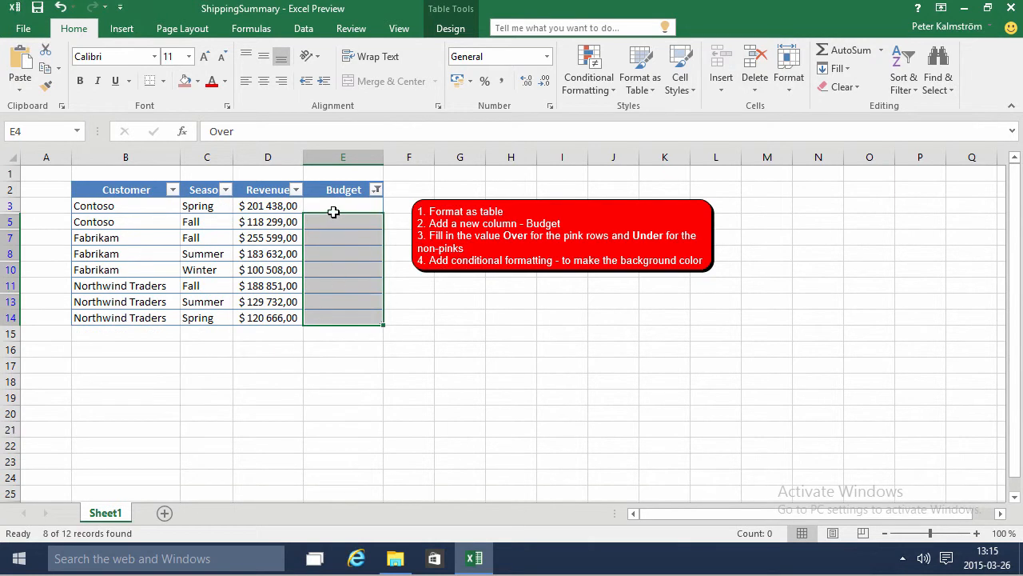
left_click(343, 204)
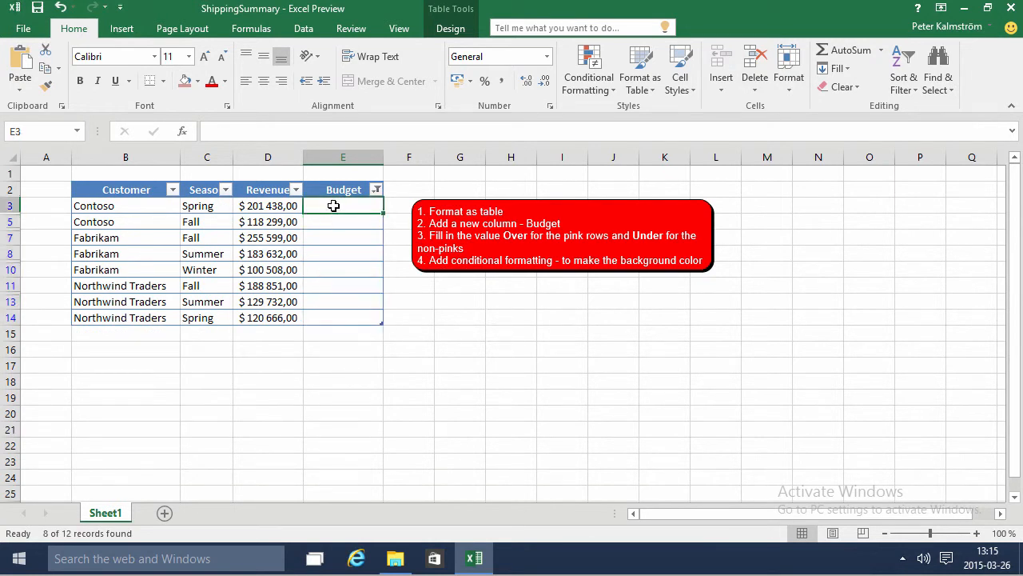
type("Under")
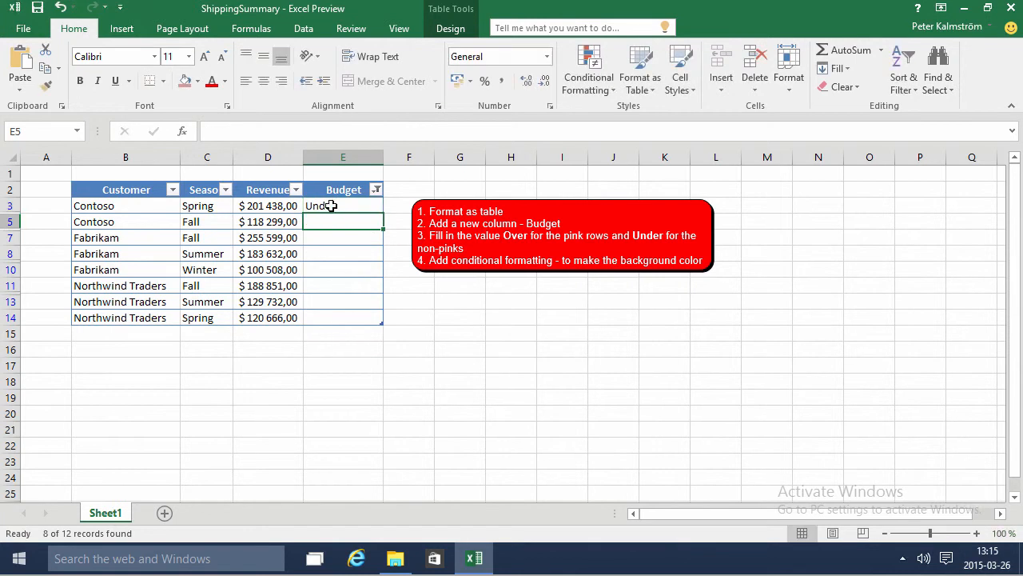
type("Under")
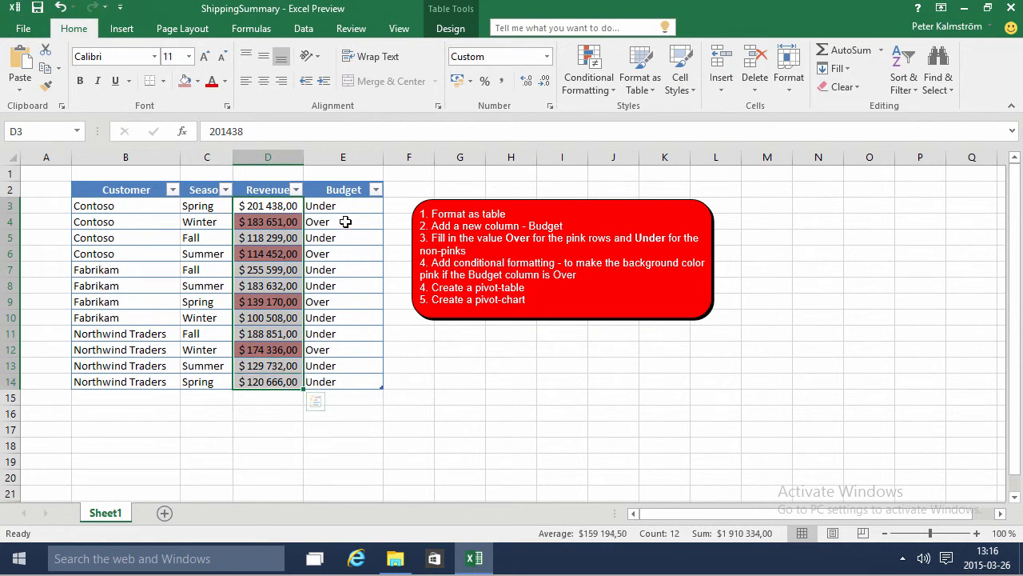
mouse_move(295, 224)
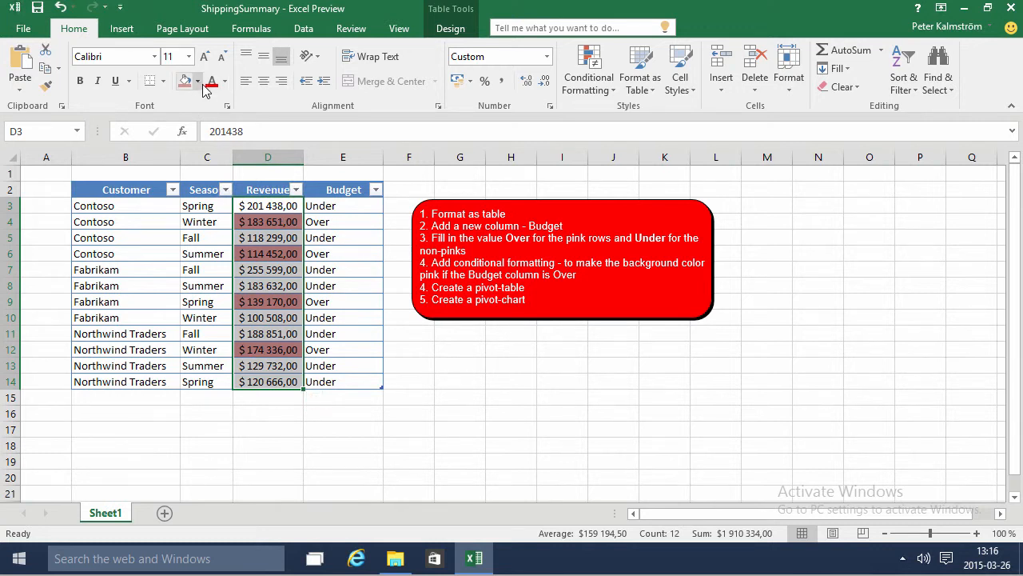
- Set the Revenue column's fill to No Fill, removing the pink shading
left_click(199, 80)
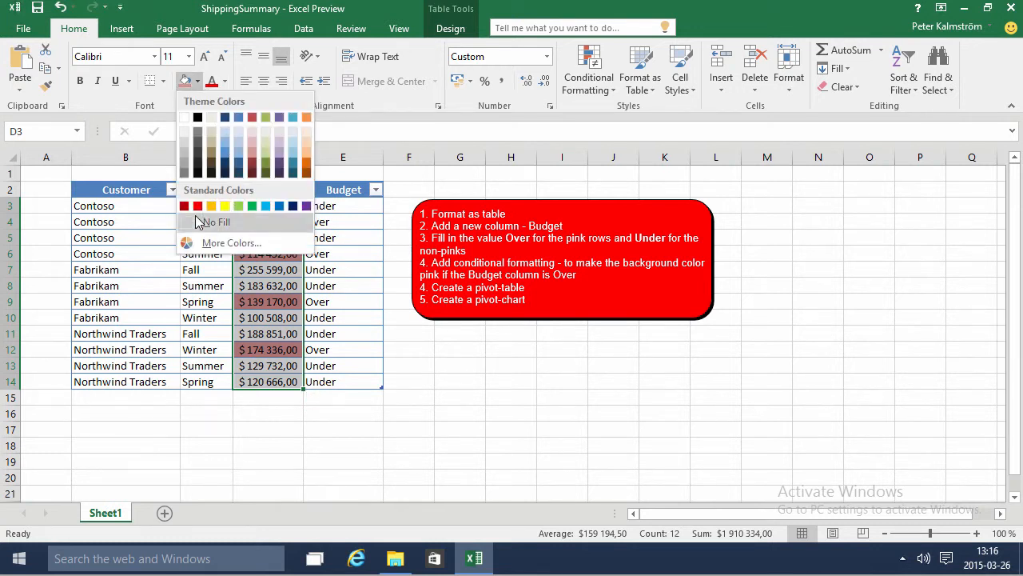
left_click(215, 221)
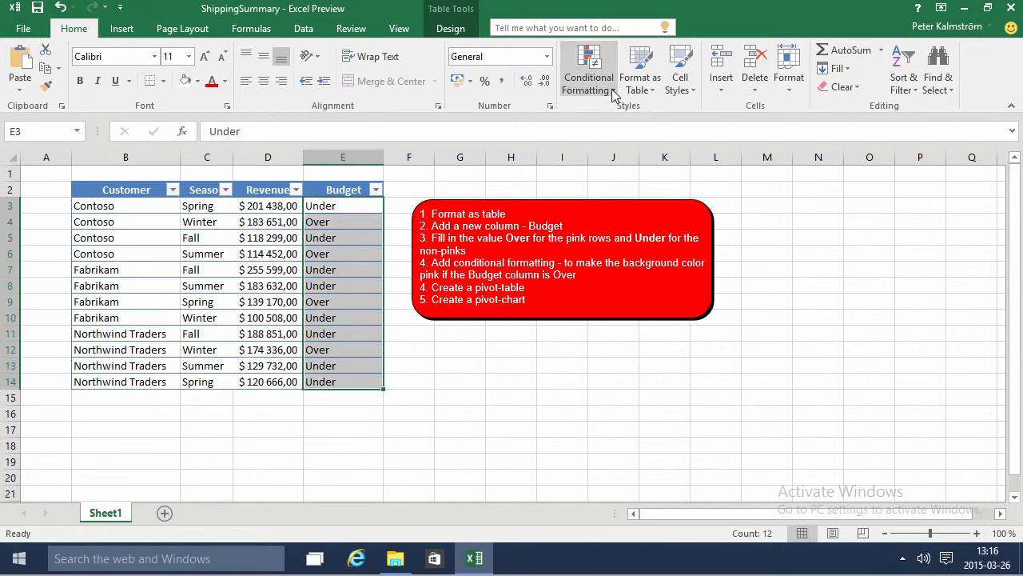
- Add a conditional formatting rule shading cells equal to Over light pink
left_click(588, 67)
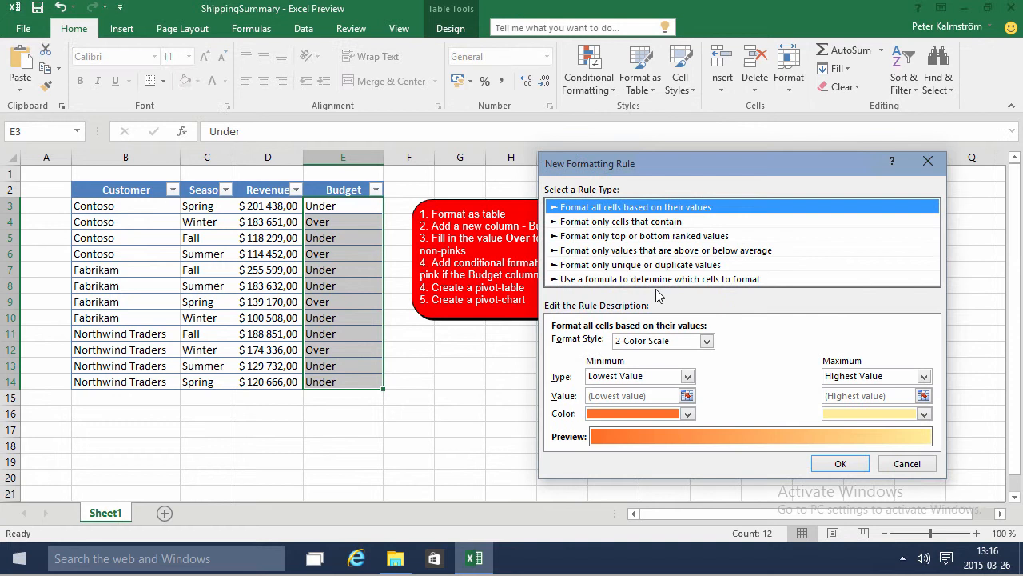
left_click(623, 220)
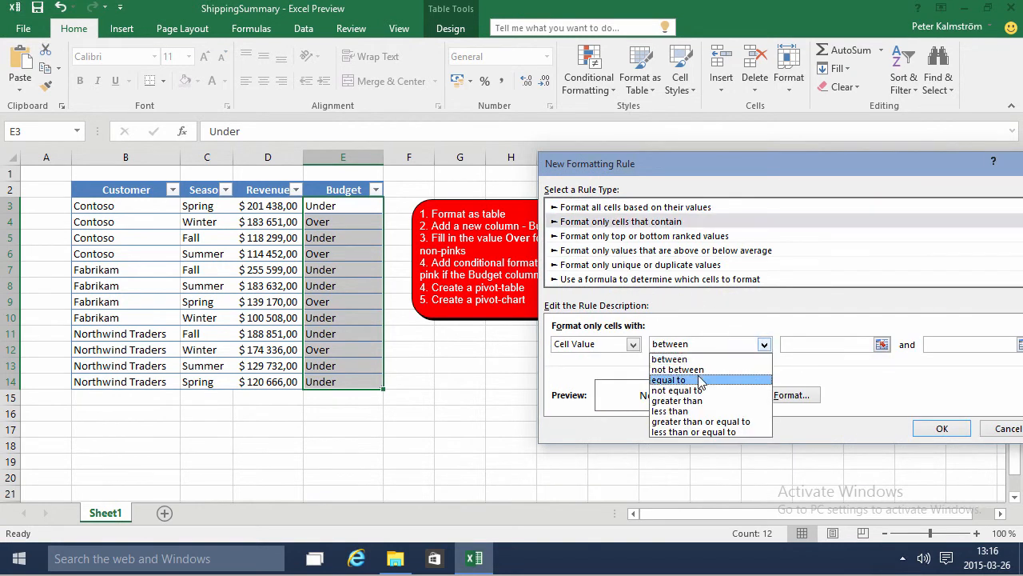
left_click(668, 381)
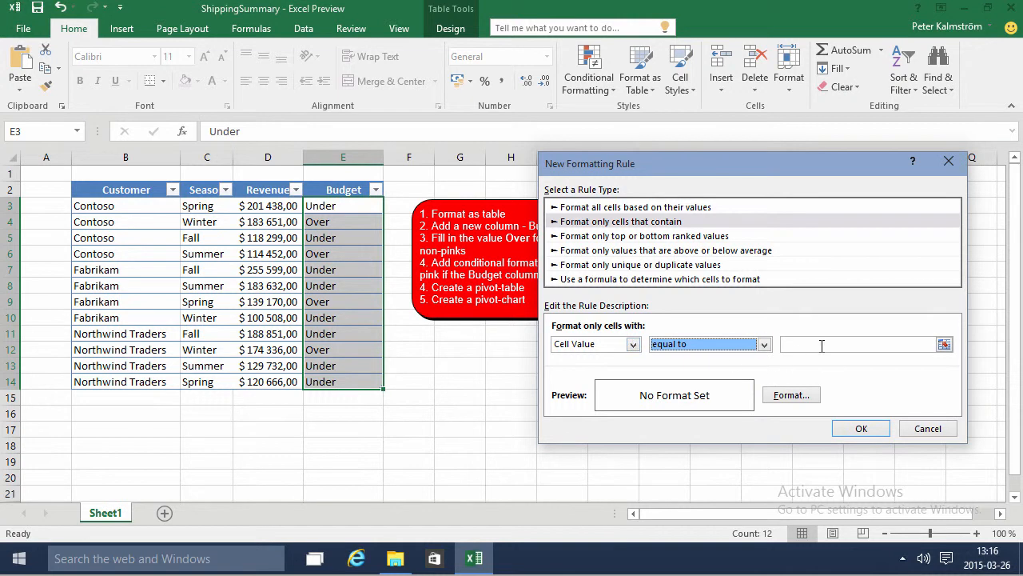
type("O")
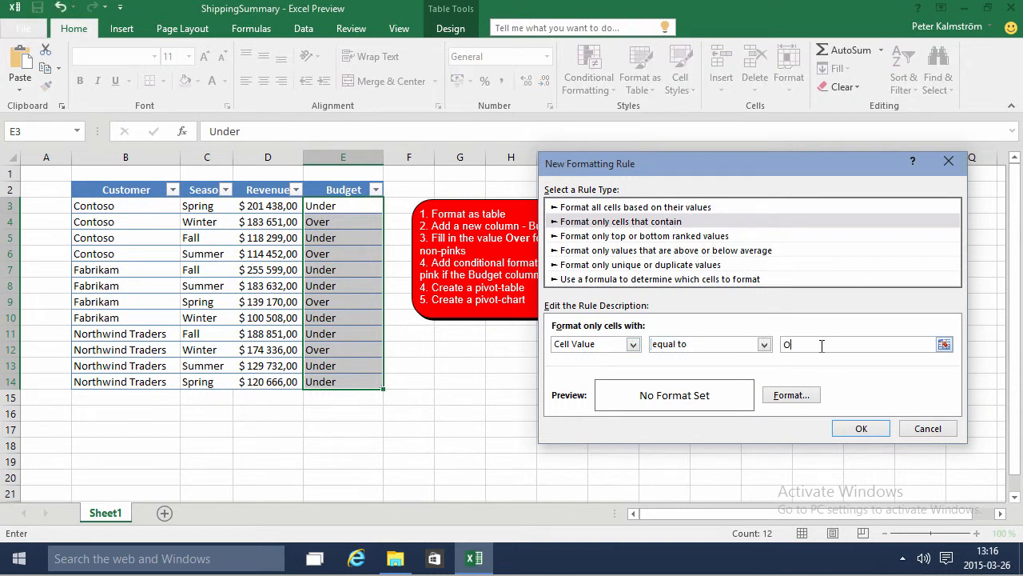
left_click(790, 394)
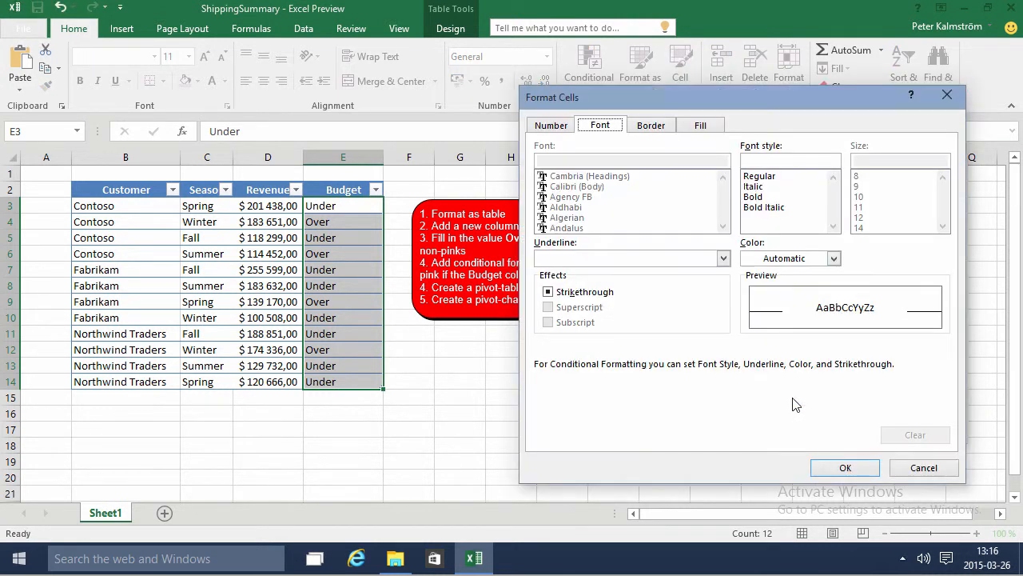
left_click(701, 124)
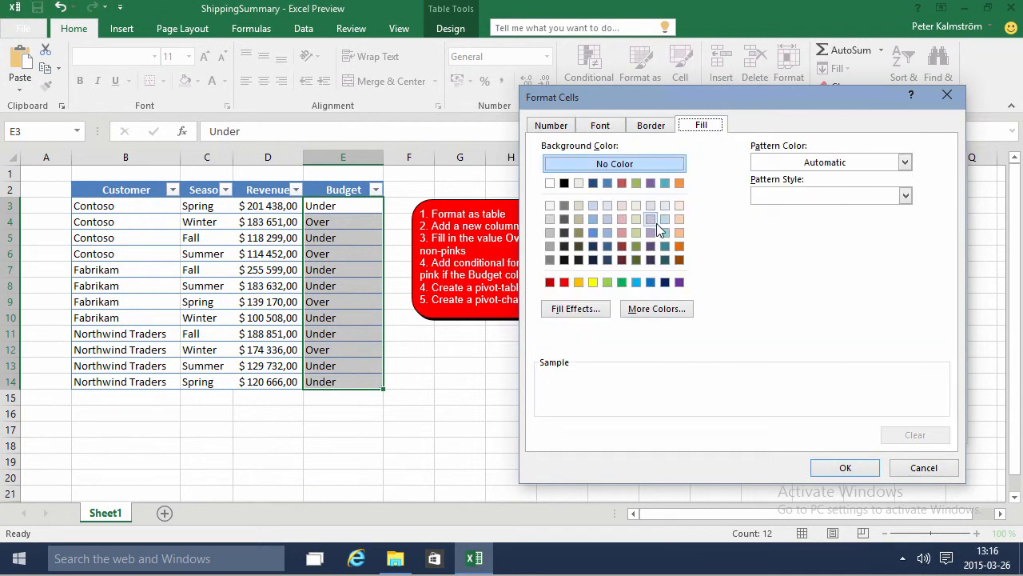
left_click(651, 219)
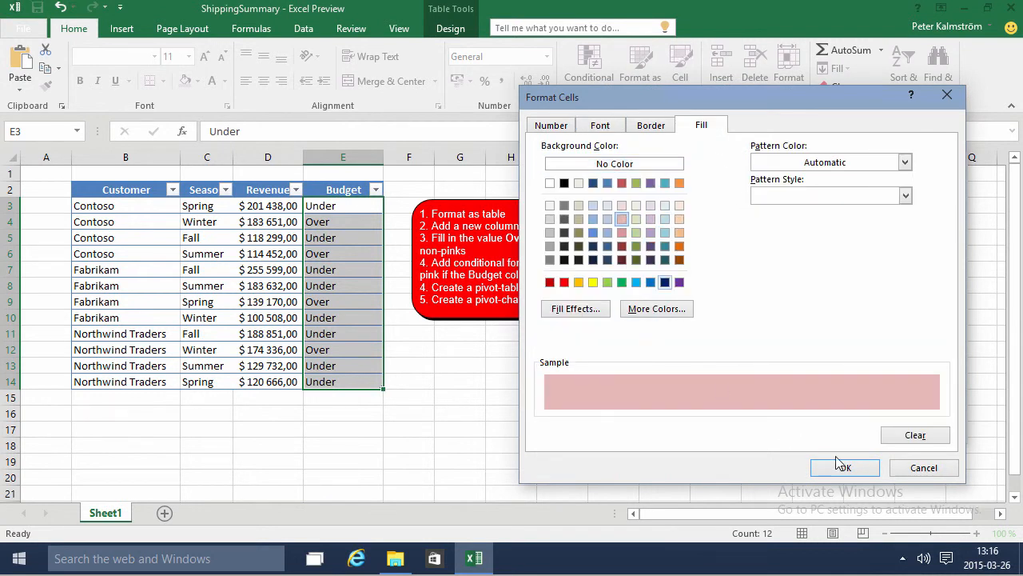
left_click(845, 467)
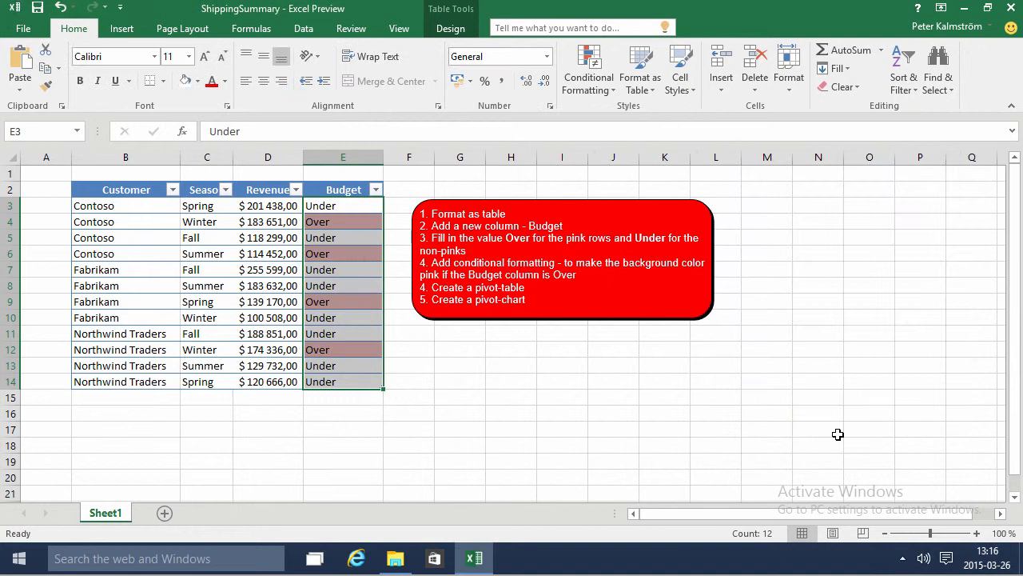
- Check the pink Over cells for Contoso Winter and Contoso Summer in the Budget column
left_click(342, 301)
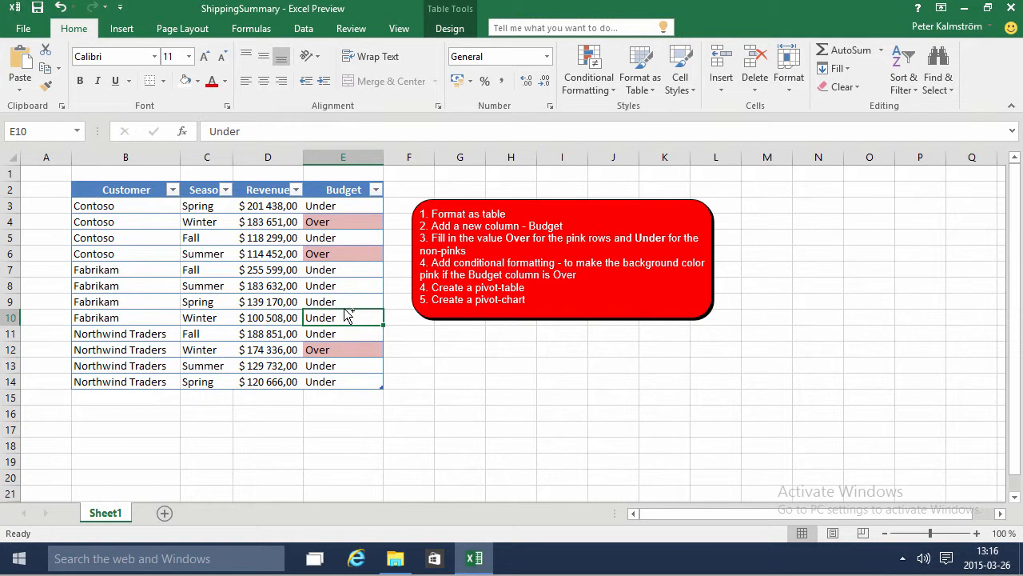
left_click(343, 301)
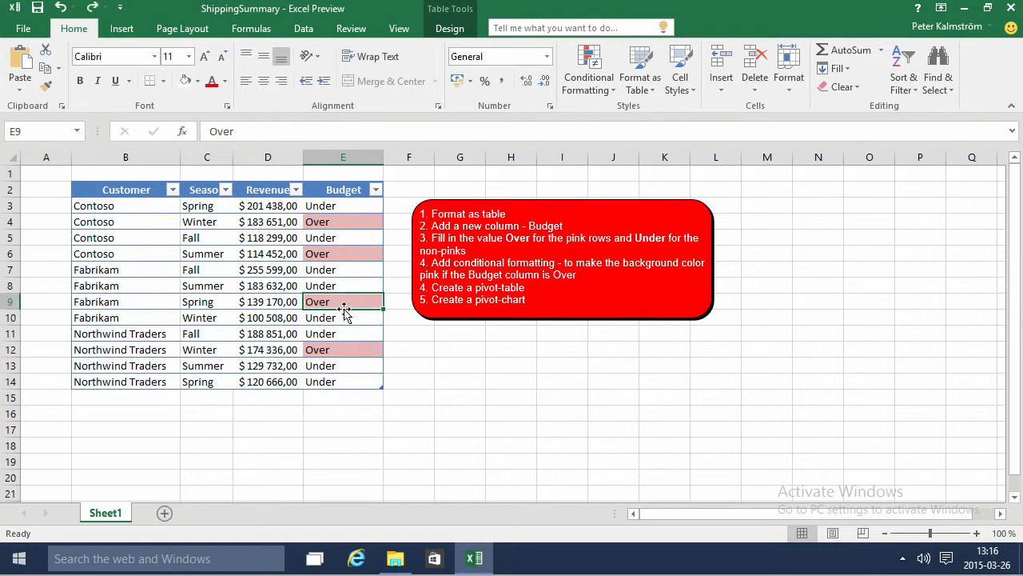
mouse_move(339, 286)
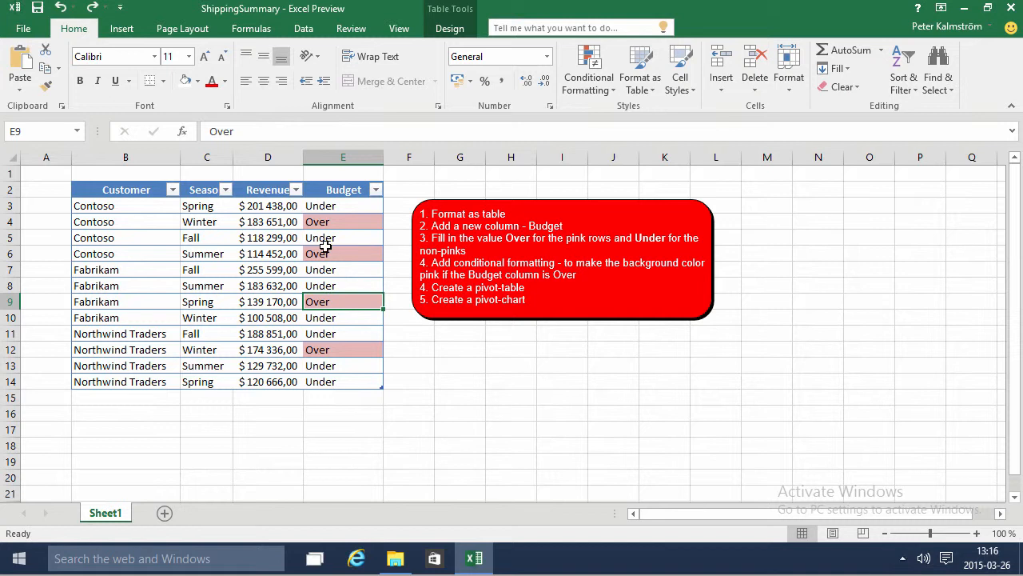
left_click(342, 221)
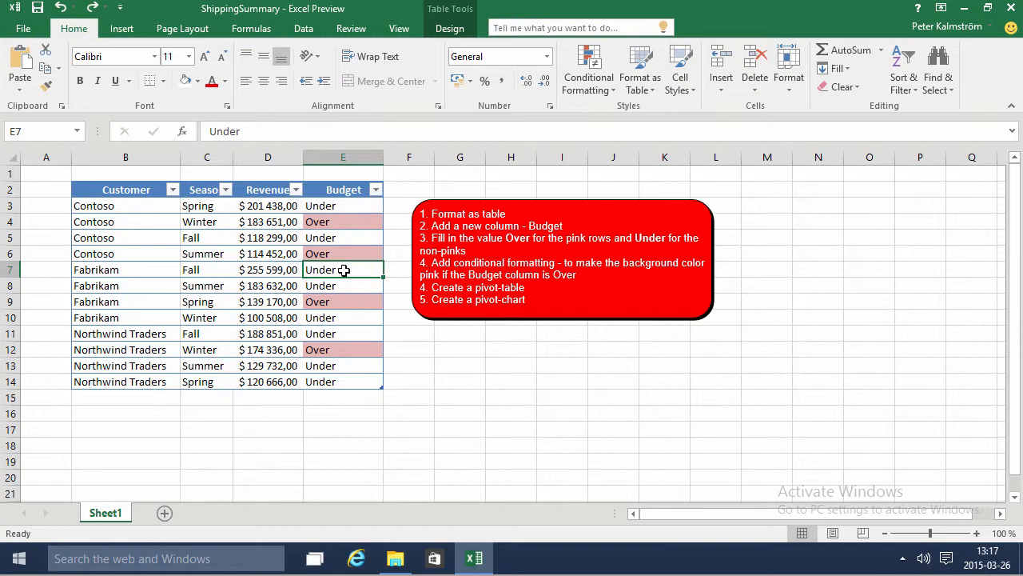
left_click(343, 221)
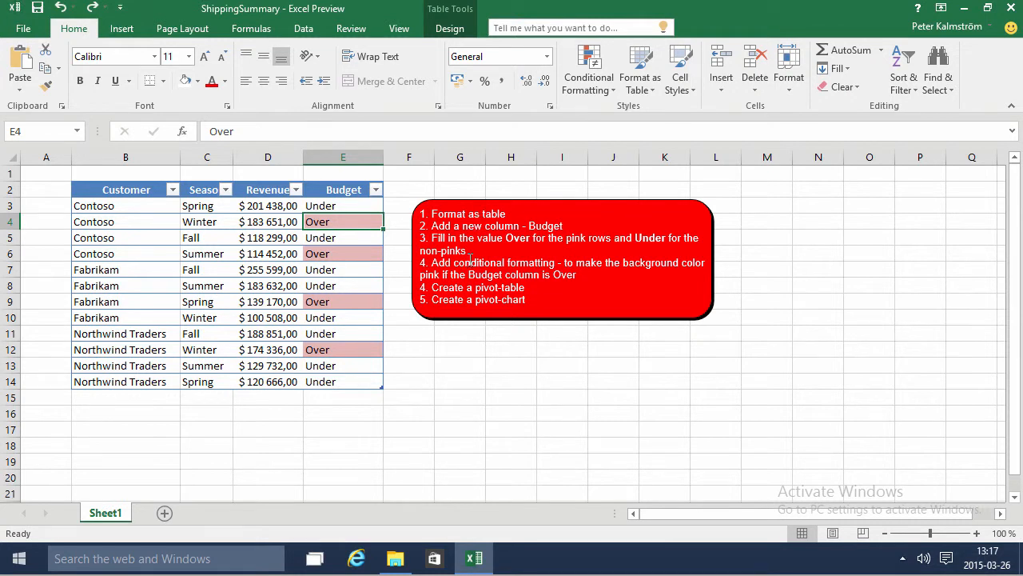
left_click(342, 252)
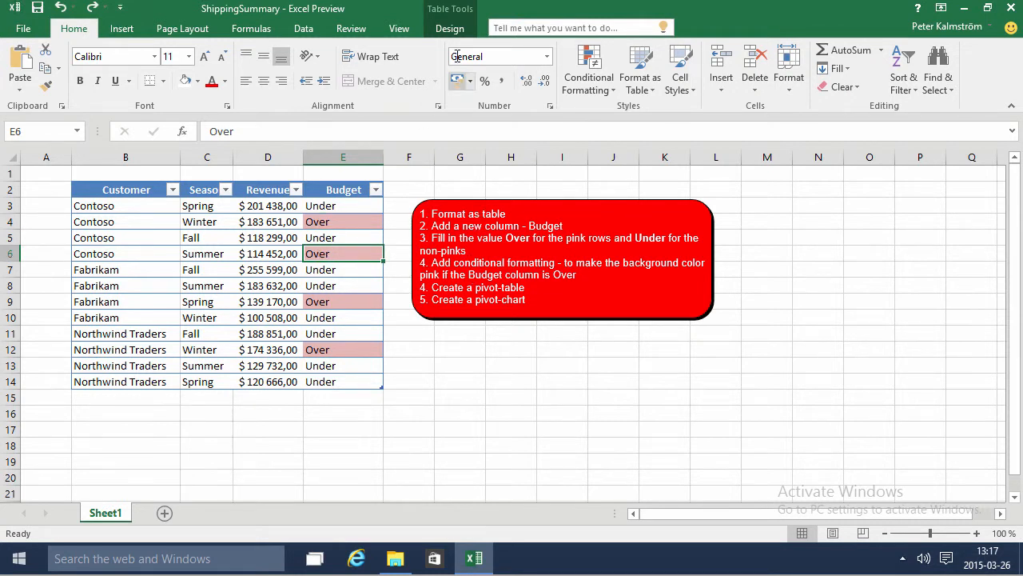
- Summarize the shipping table with a PivotTable on a new worksheet
left_click(449, 29)
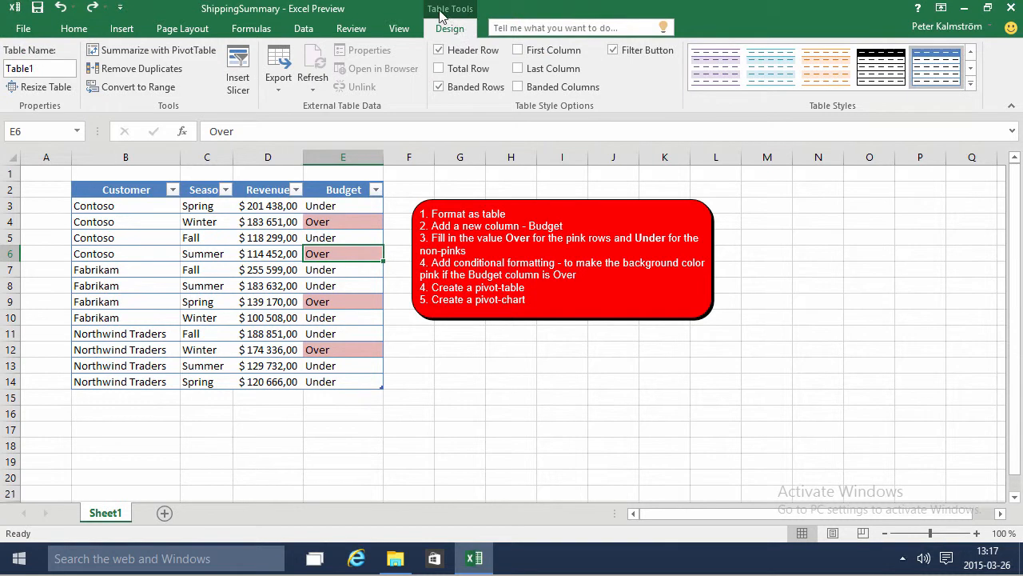
mouse_move(134, 64)
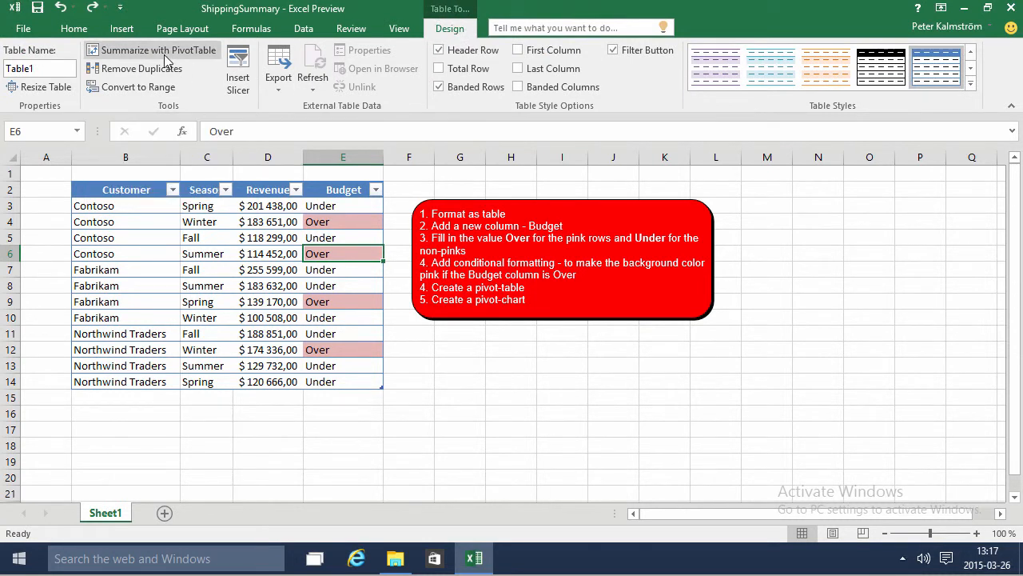
left_click(157, 50)
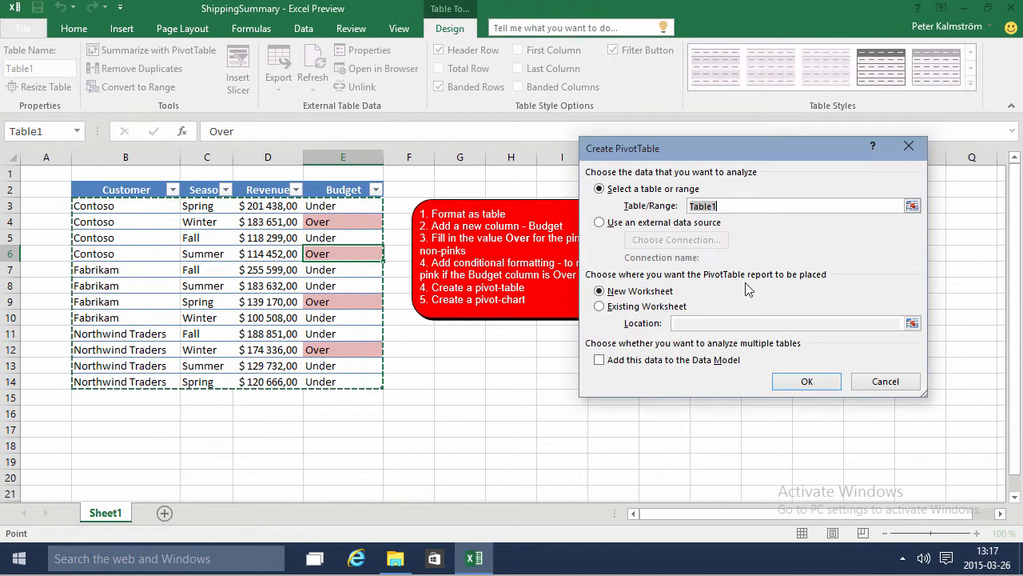
left_click(806, 380)
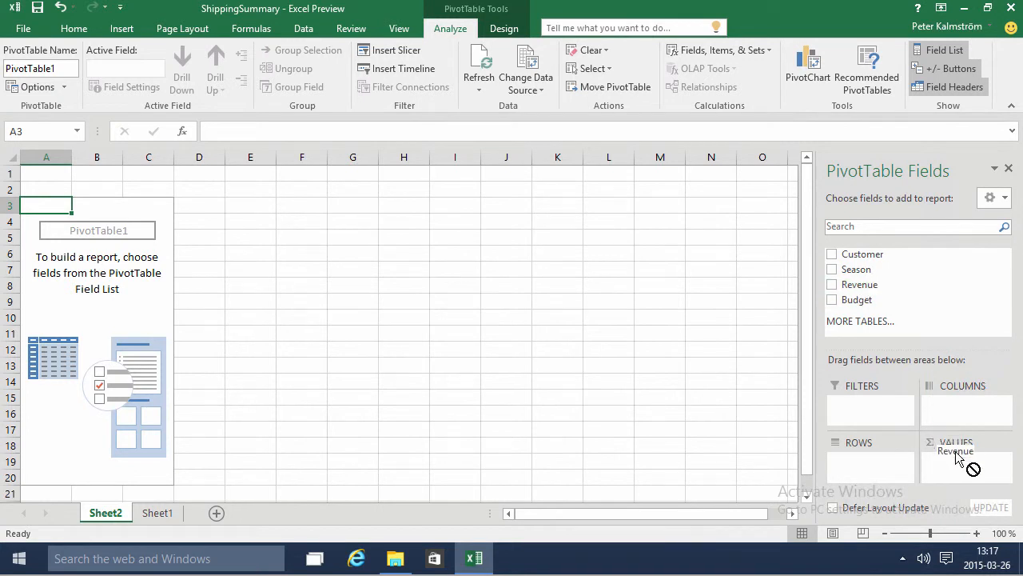
- Sum Revenue in currency format and add Budget as the report filter
left_click(831, 284)
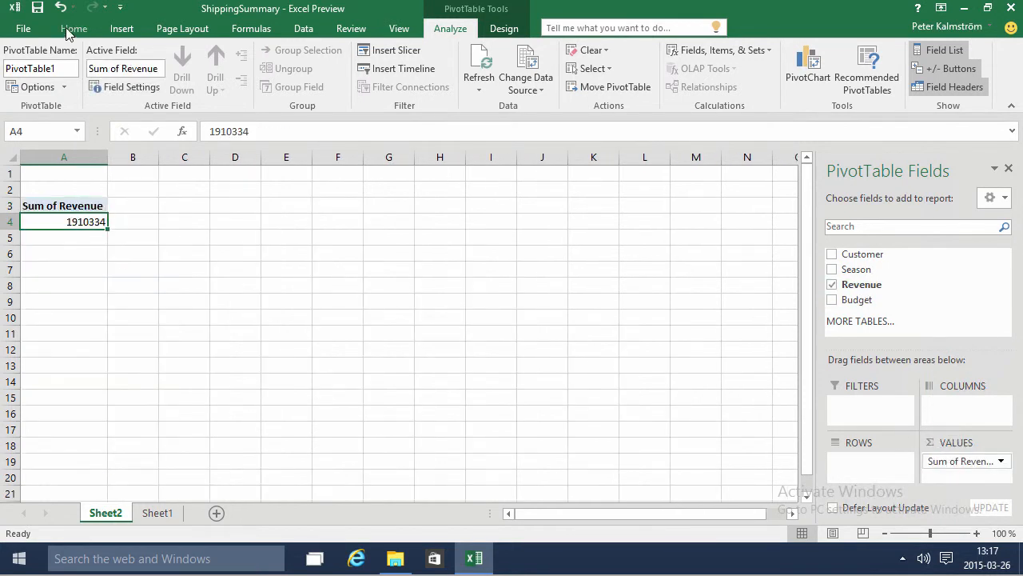
left_click(73, 29)
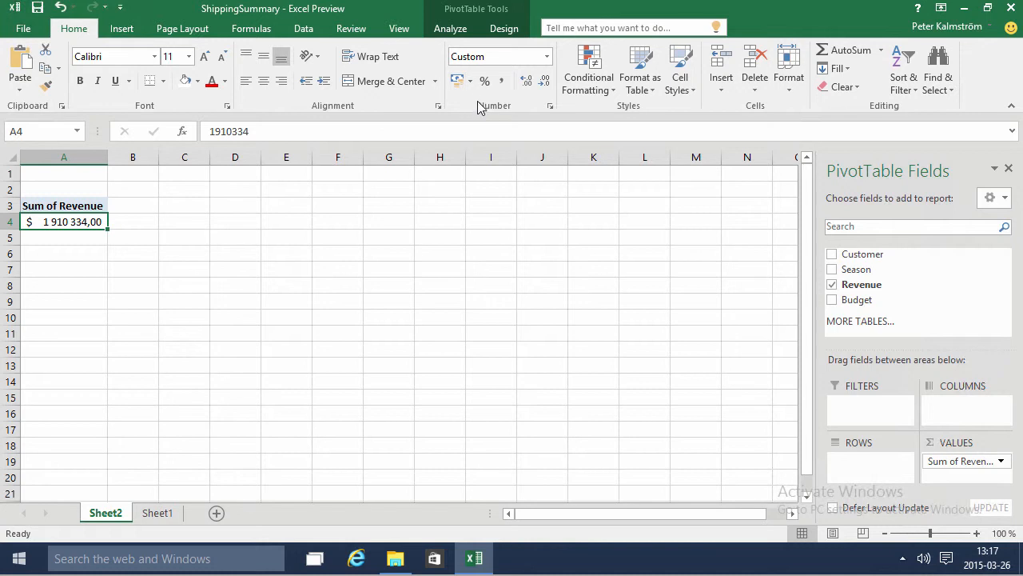
left_click(544, 80)
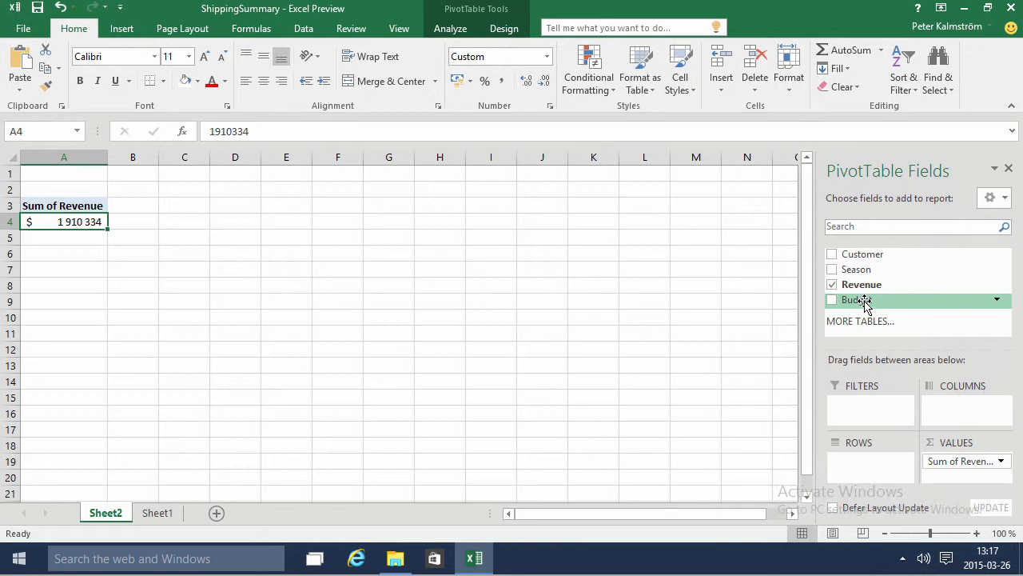
left_click(832, 299)
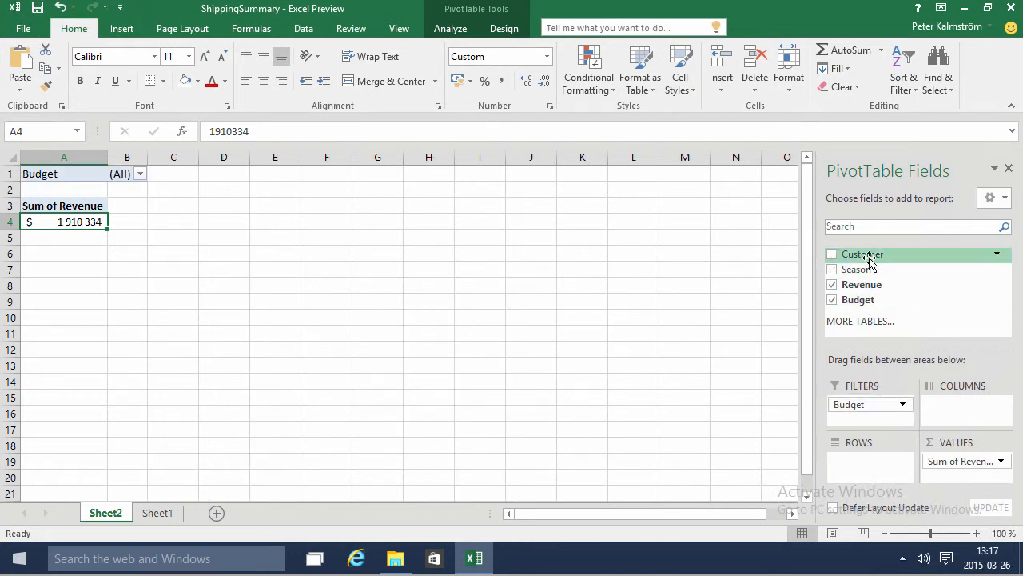
- Add Customer rows, then set the Budget filter to Over and finally Under
left_click(832, 252)
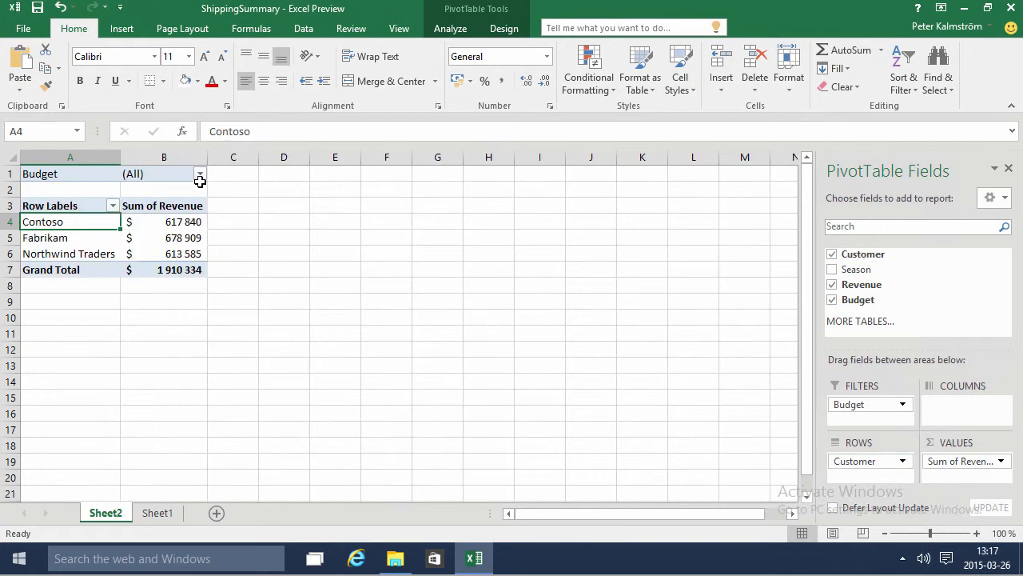
left_click(198, 173)
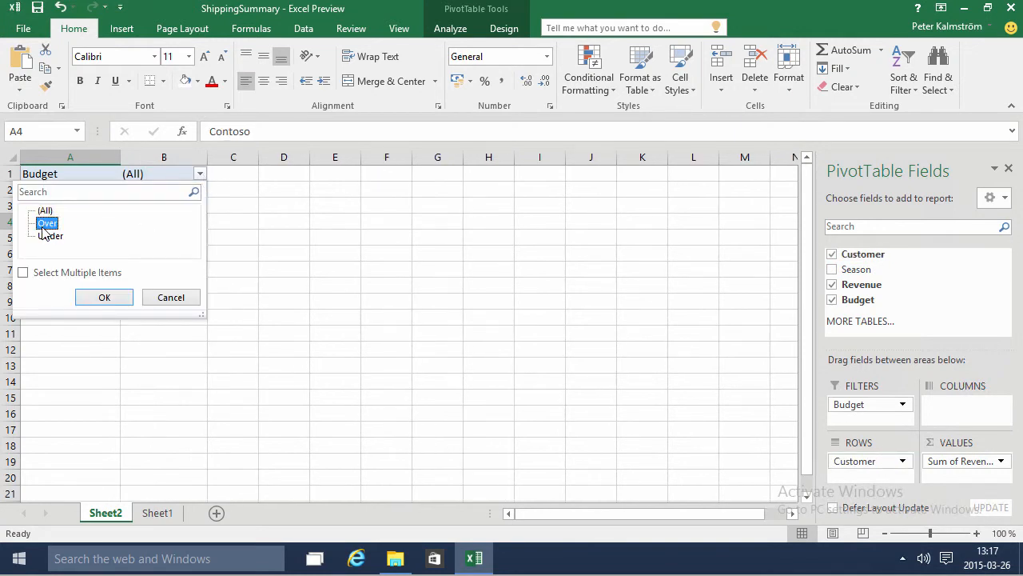
left_click(104, 295)
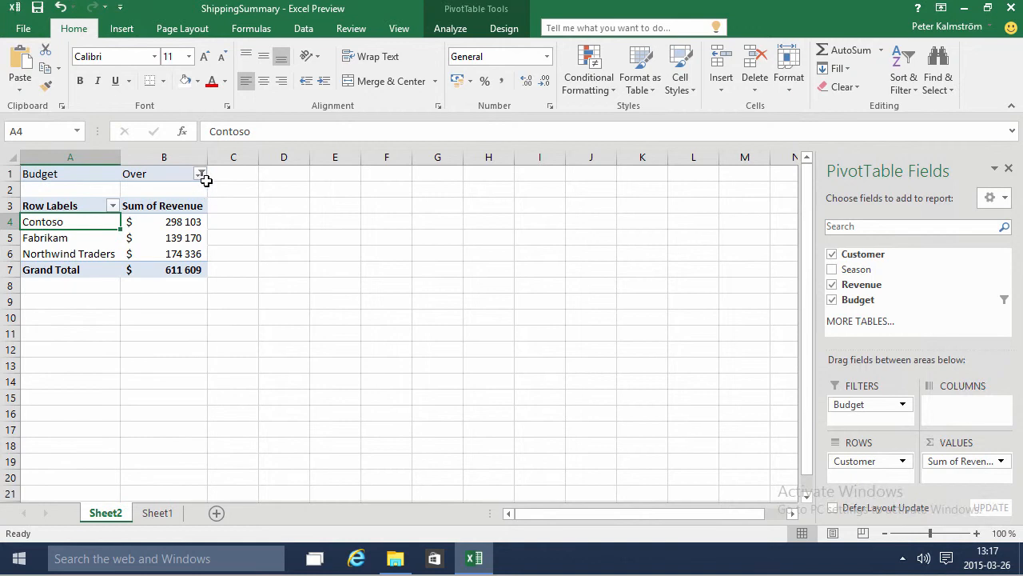
left_click(202, 172)
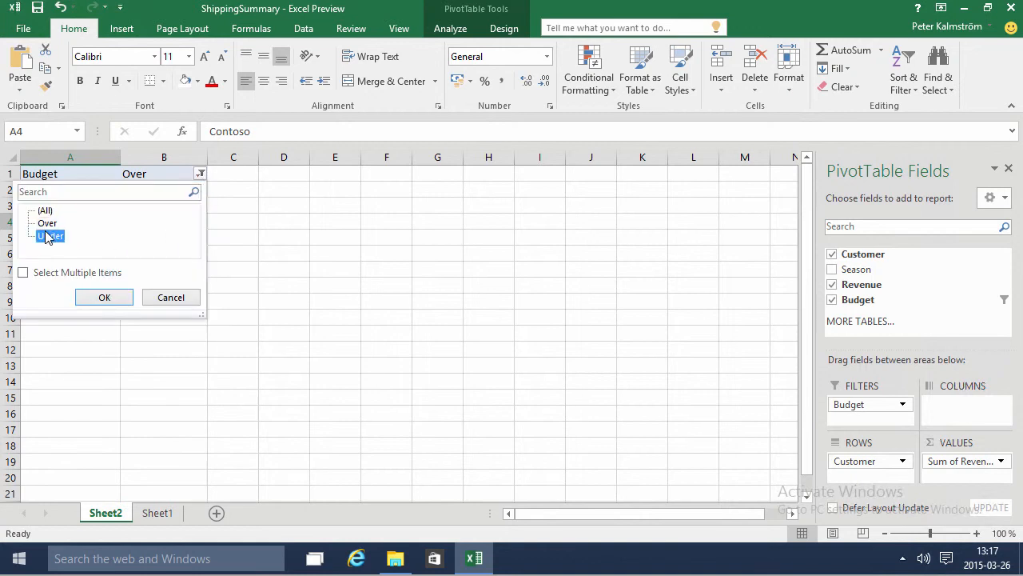
left_click(104, 296)
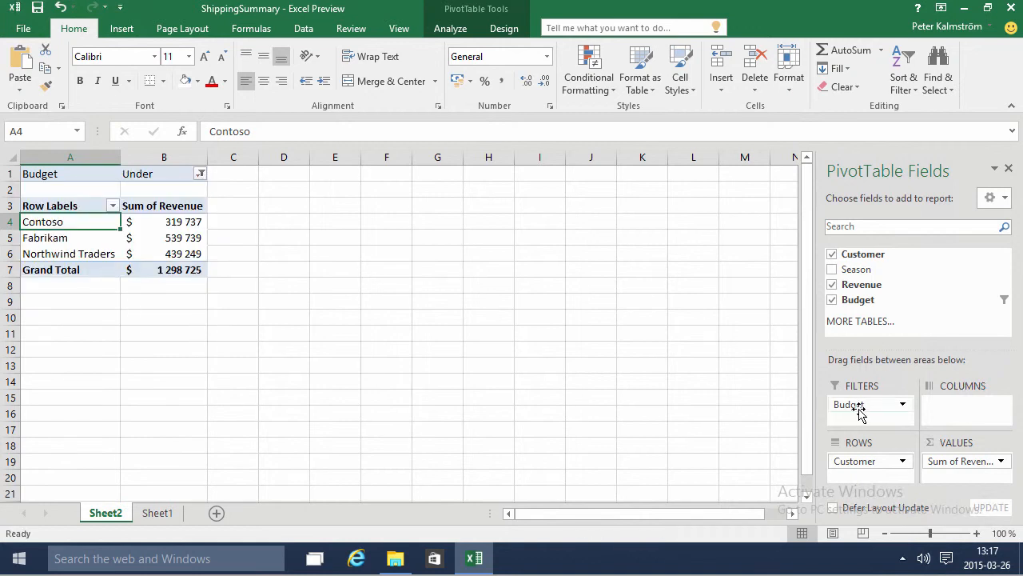
- Move Budget to Columns for Over/Under per customer and review values against Sheet1
left_click_drag(864, 403, 959, 403)
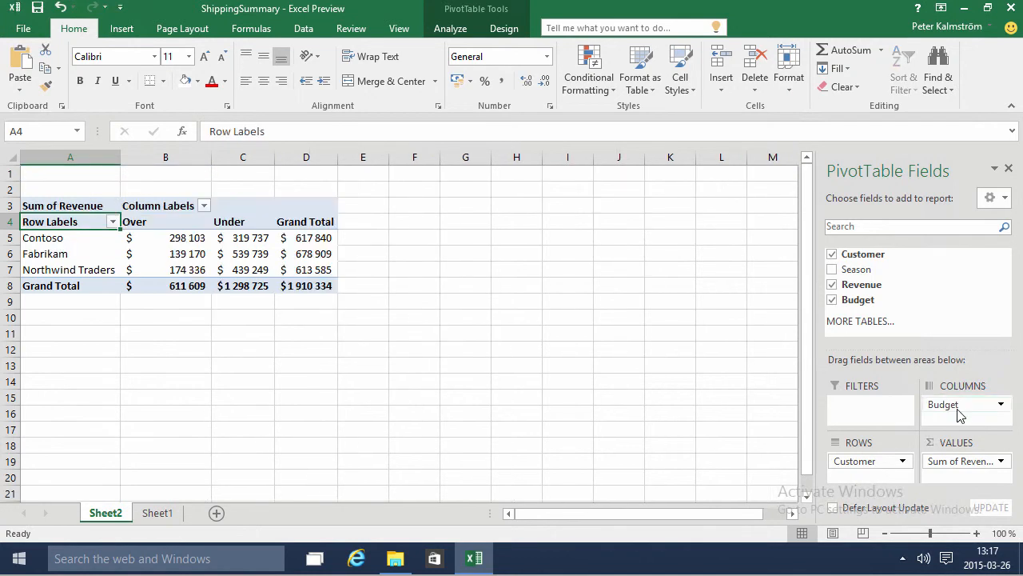
left_click(243, 237)
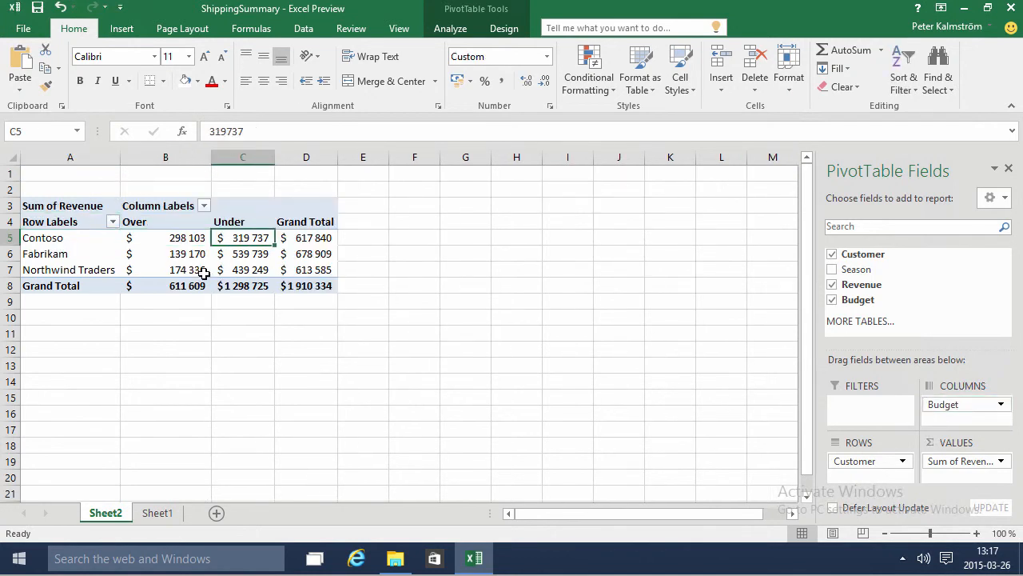
left_click(166, 269)
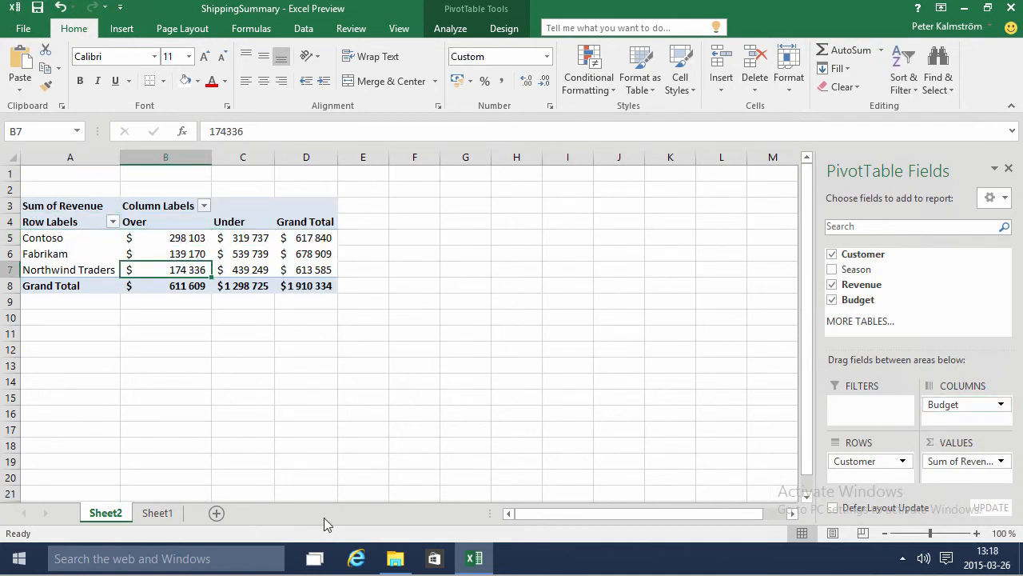
left_click(157, 511)
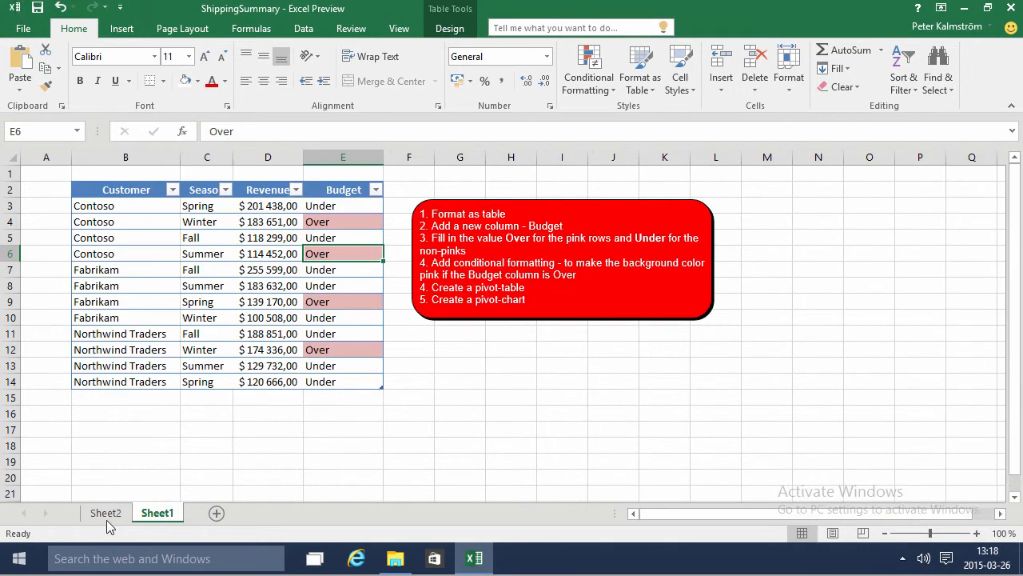
left_click(105, 511)
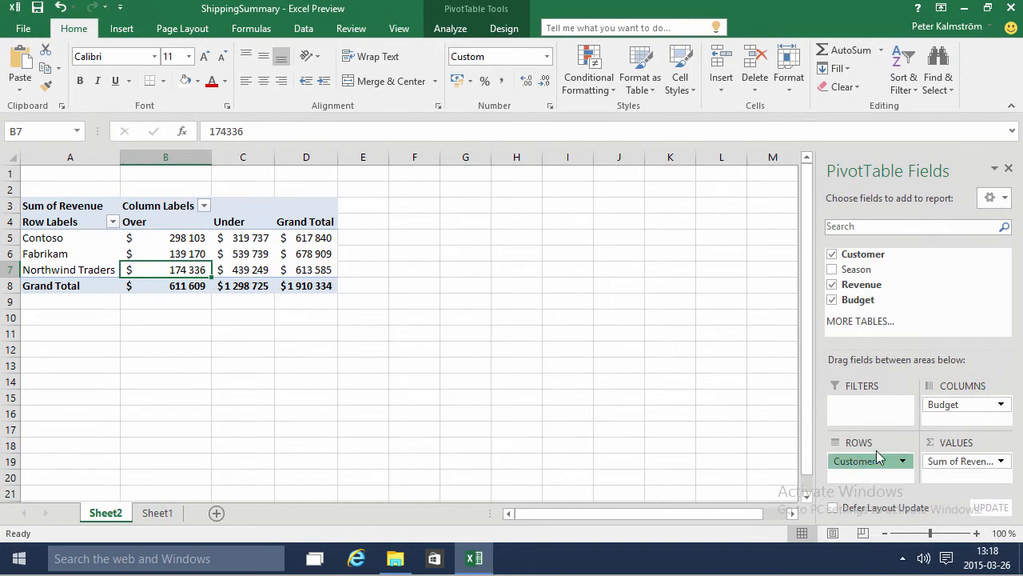
- Drop Customer to total by Budget only and insert a pie PivotChart of Over versus Under
left_click(832, 252)
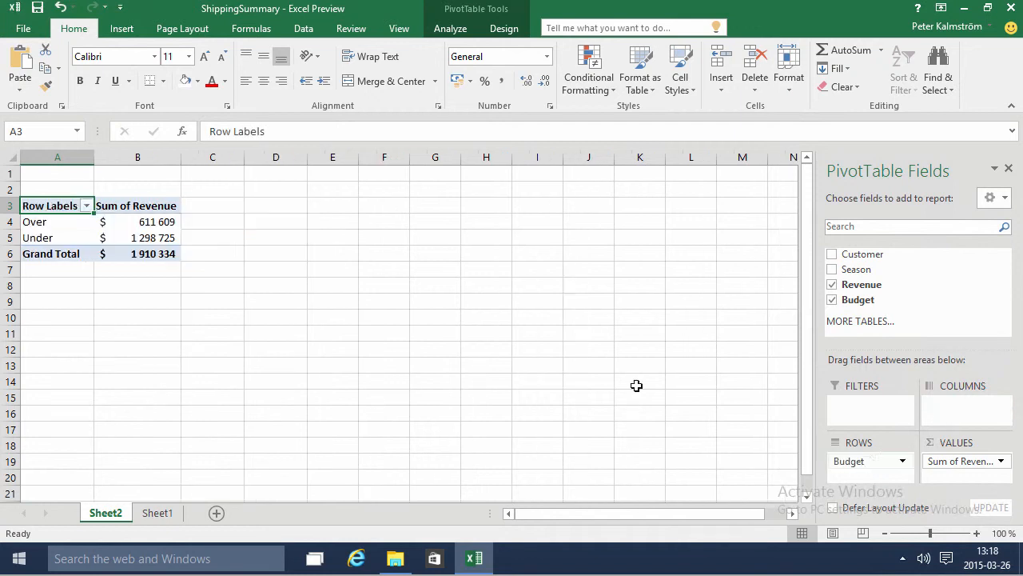
left_click(137, 220)
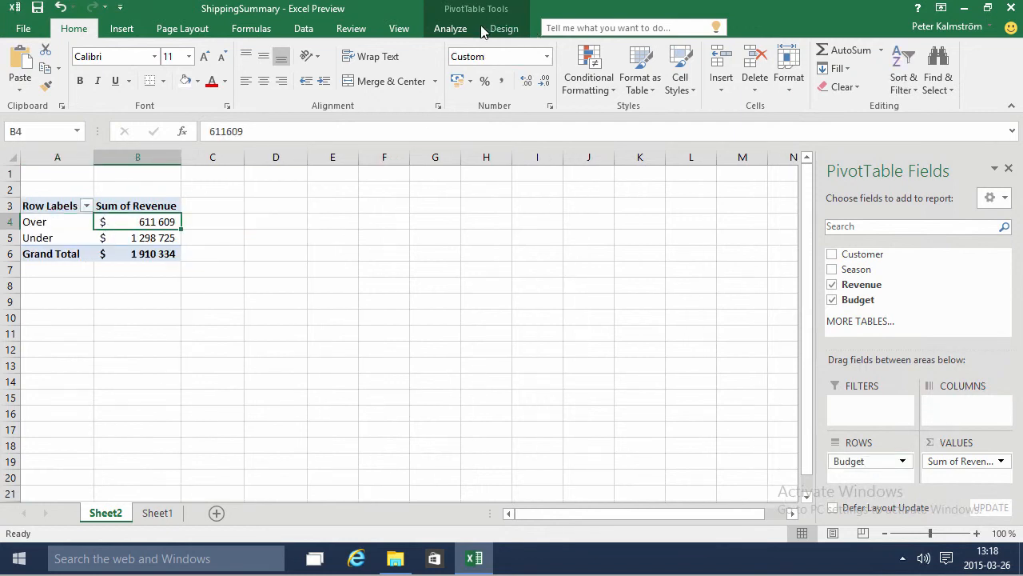
left_click(451, 28)
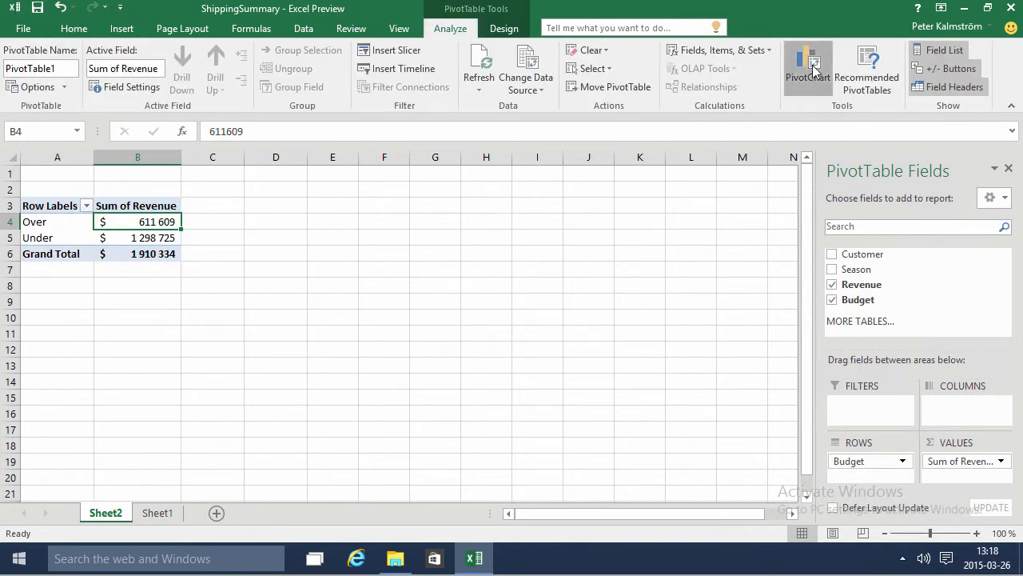
left_click(806, 67)
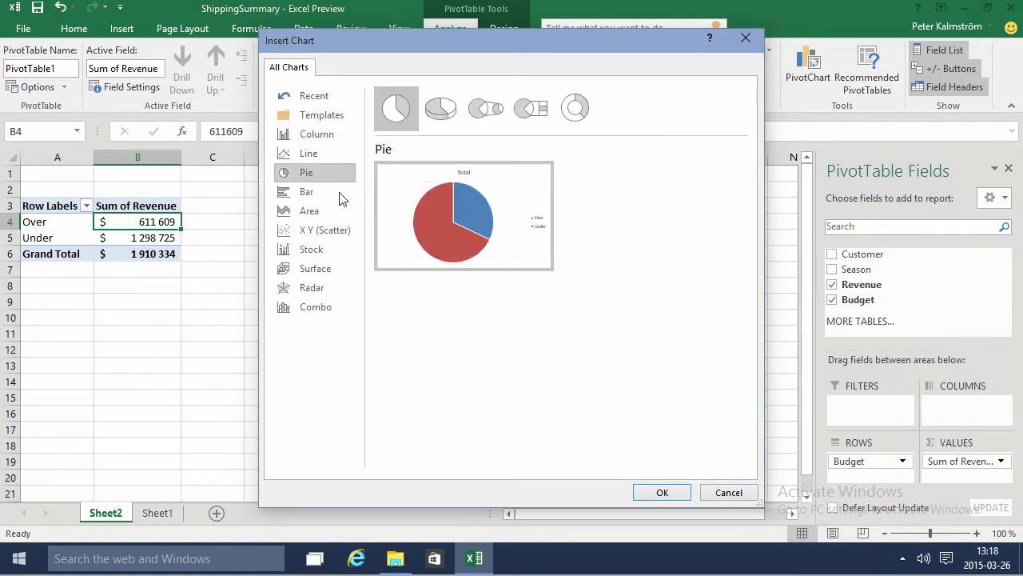
left_click(662, 492)
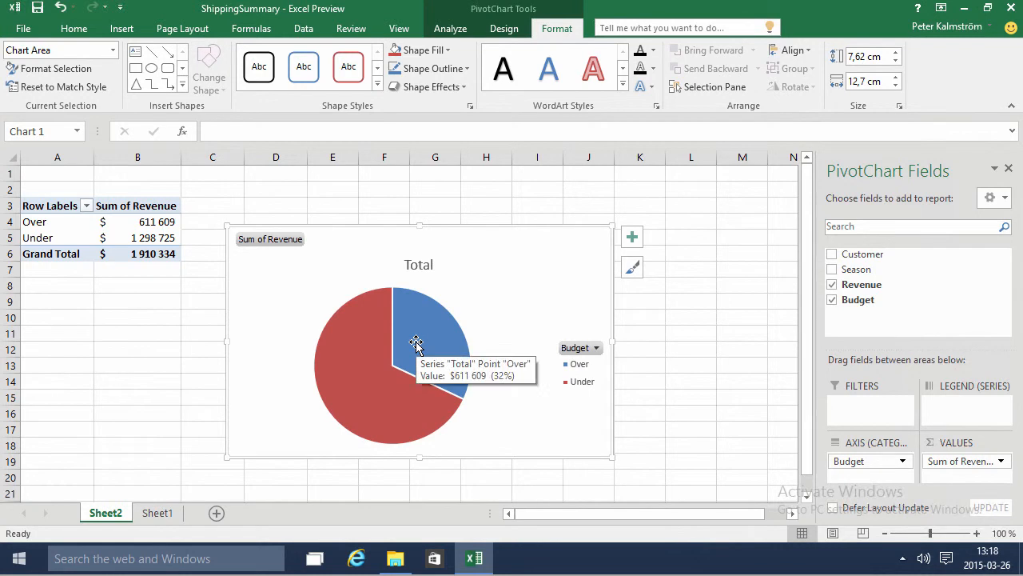
left_click(504, 29)
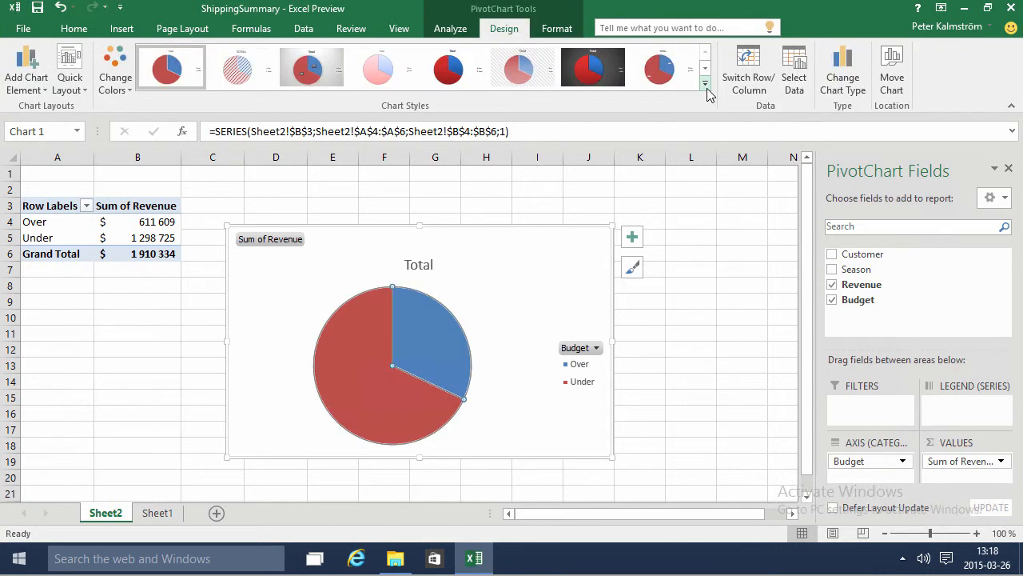
- Apply the blue chart style labelling slices Over 32% and Under 68% under a TOTAL title
left_click(703, 83)
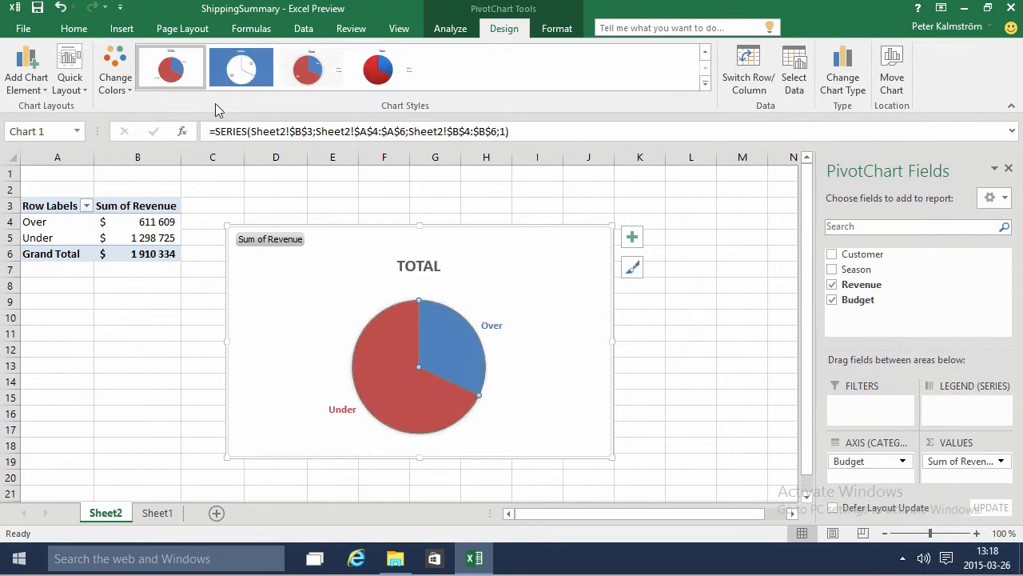
left_click(239, 67)
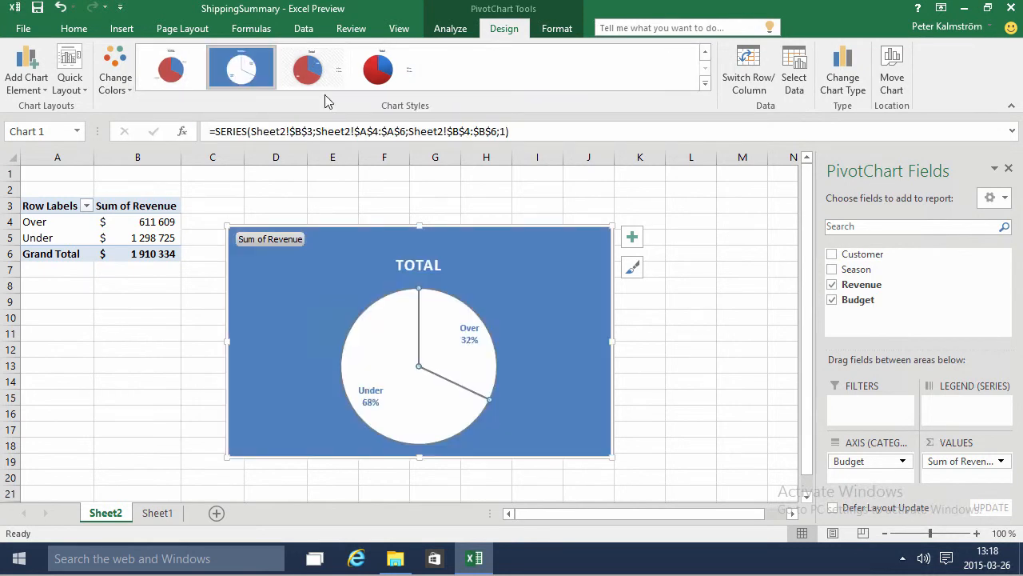
mouse_move(457, 355)
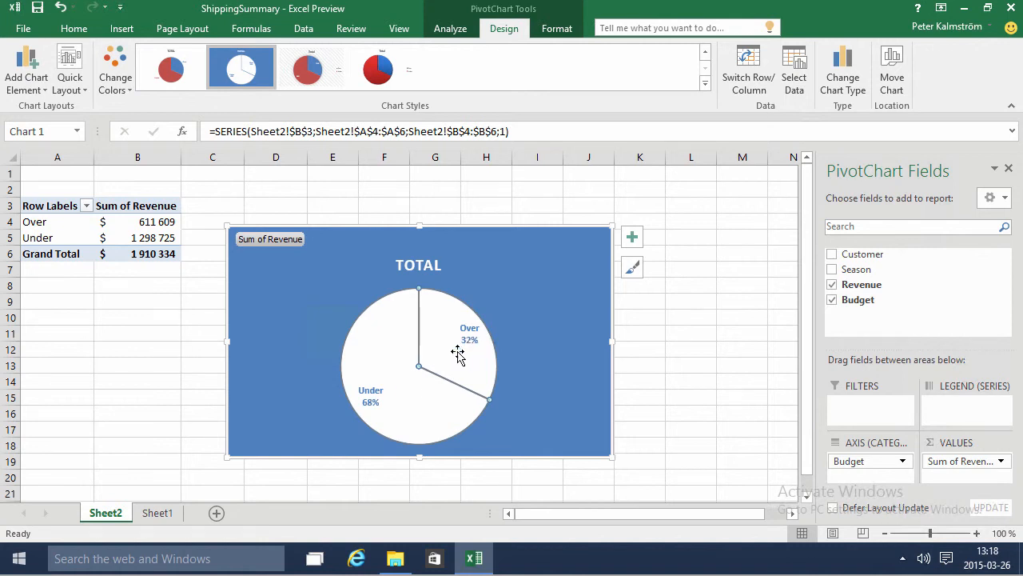
mouse_move(691, 355)
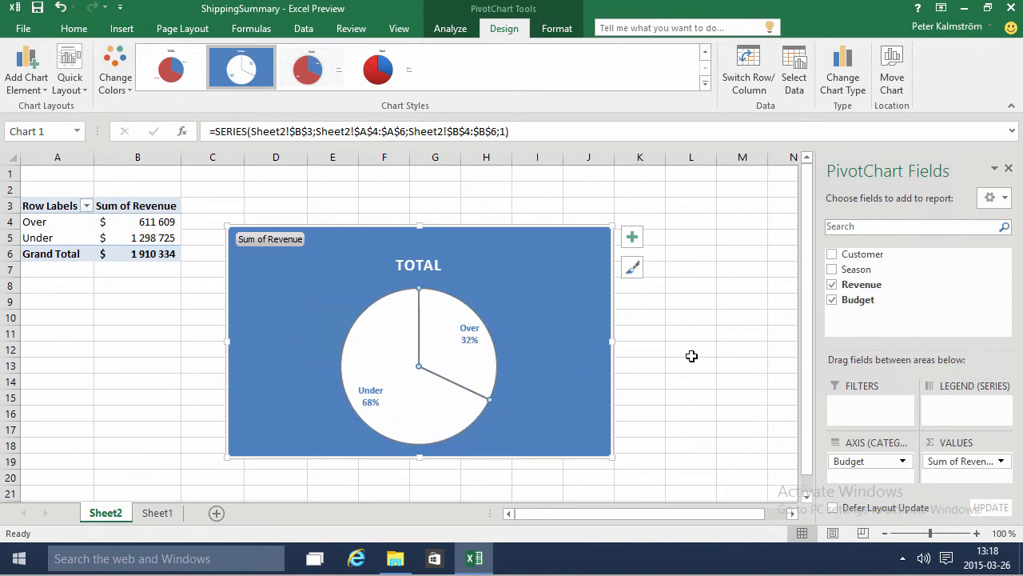